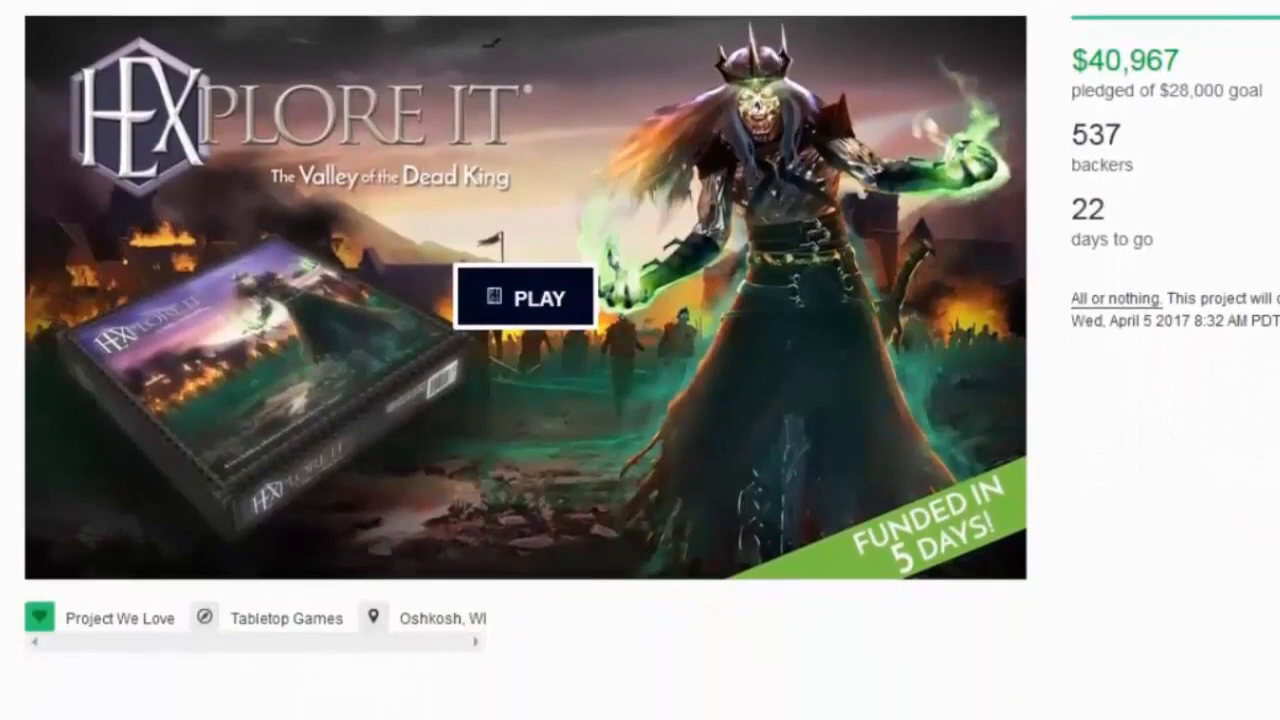
Look through the project's current workspace, scrolling down and across its contents.
click(524, 298)
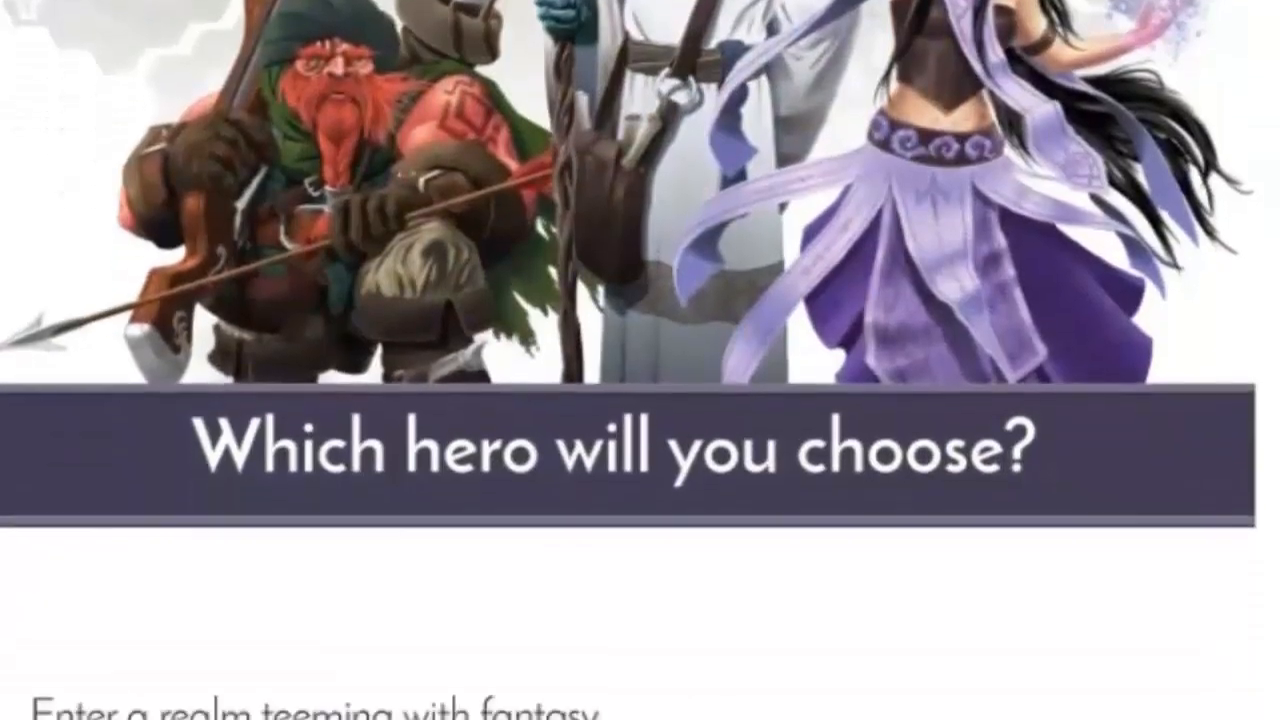
scroll(down, 3)
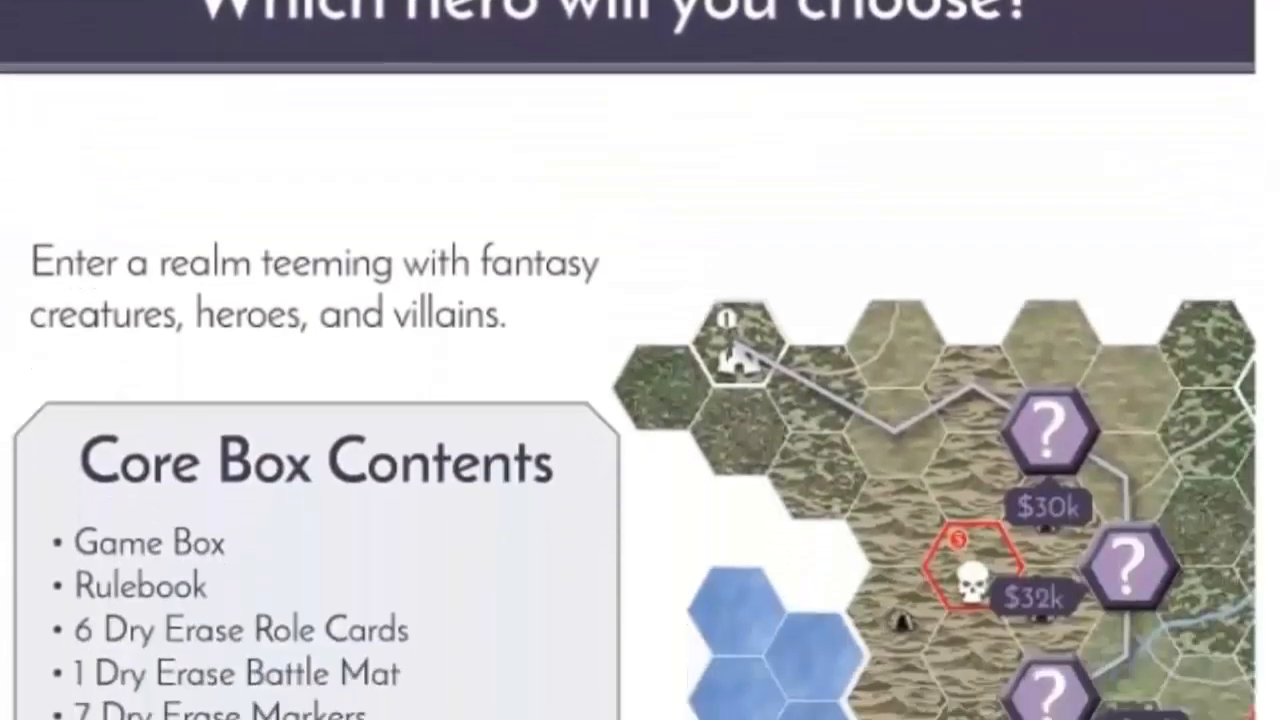
scroll(down, 3)
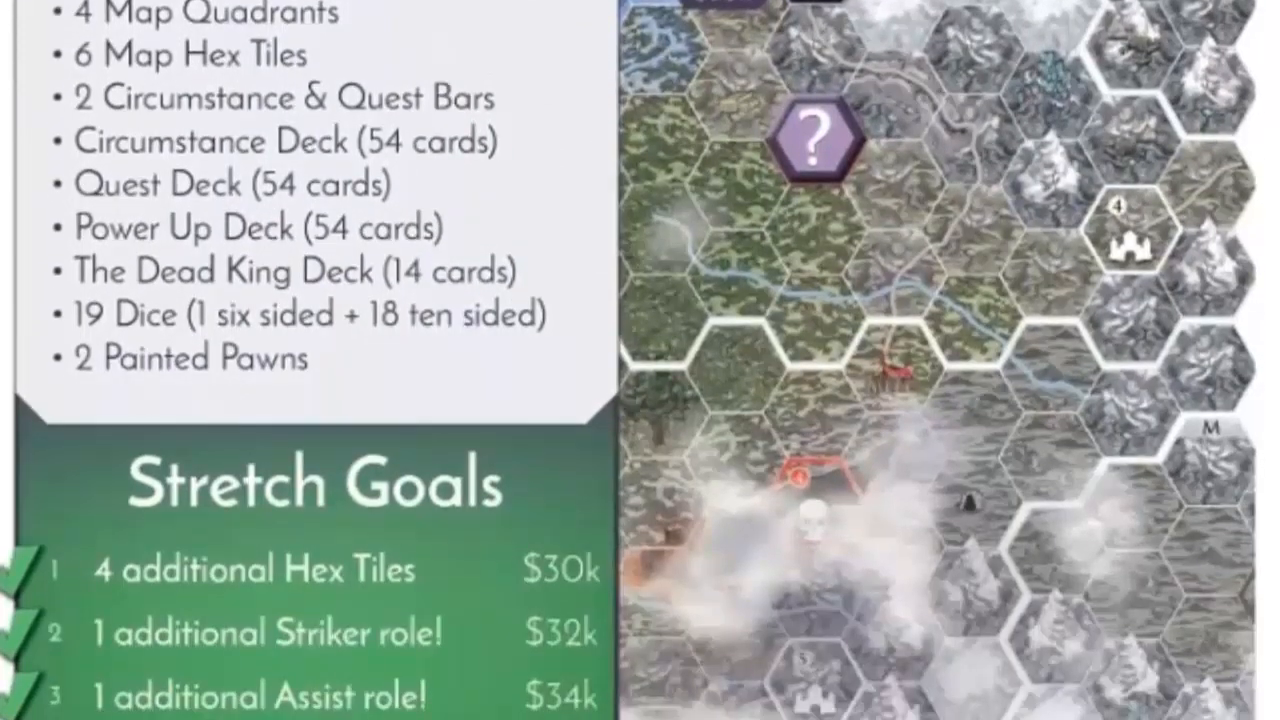
scroll(down, 3)
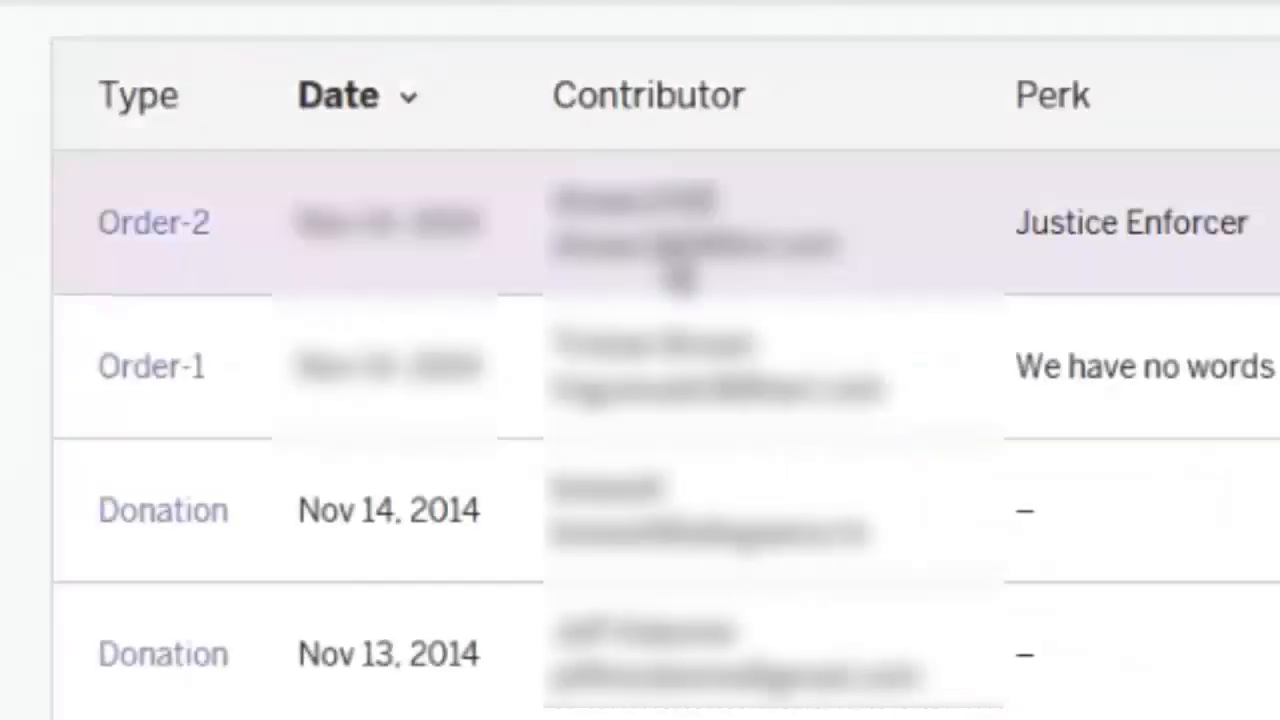
click(356, 96)
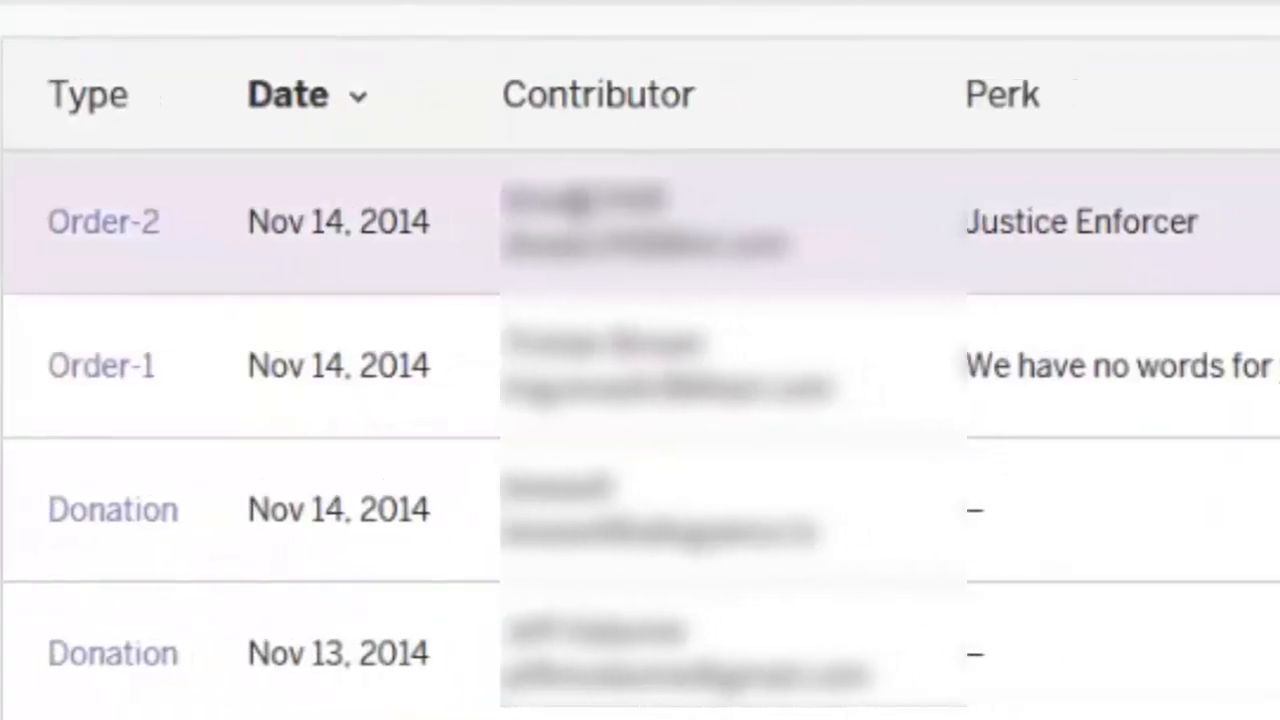
scroll(right, 3)
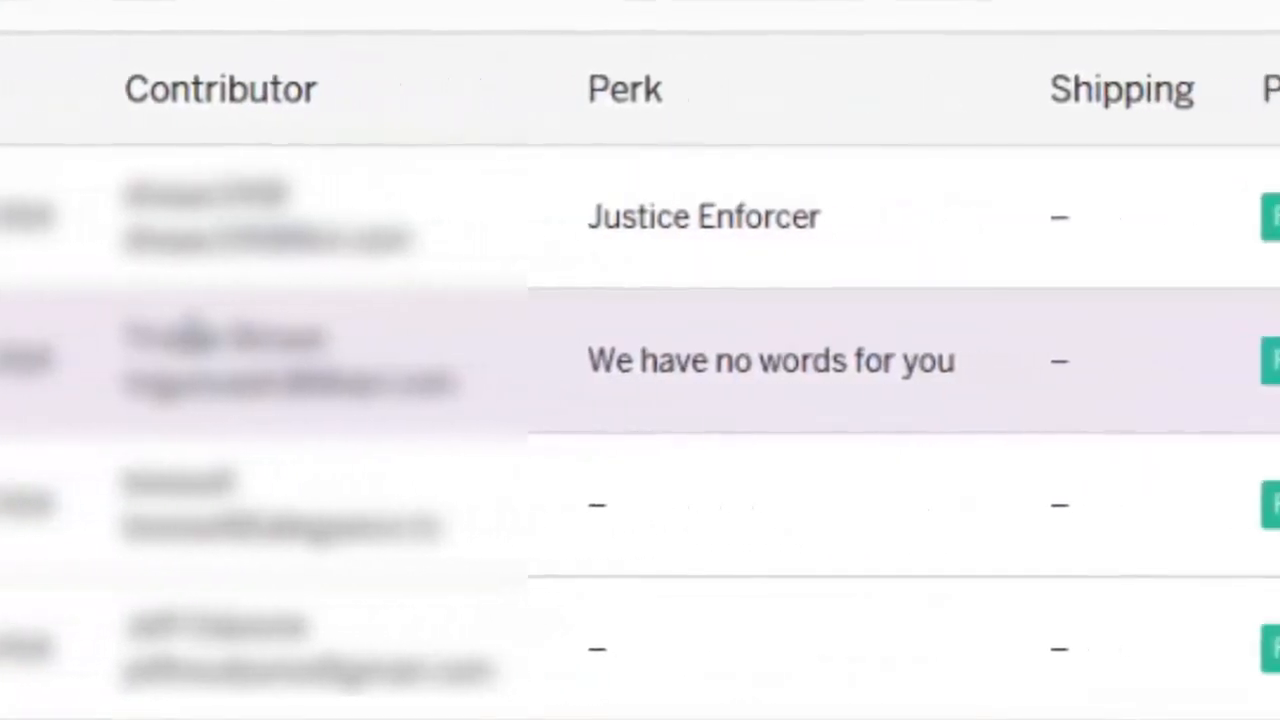
scroll(right, 3)
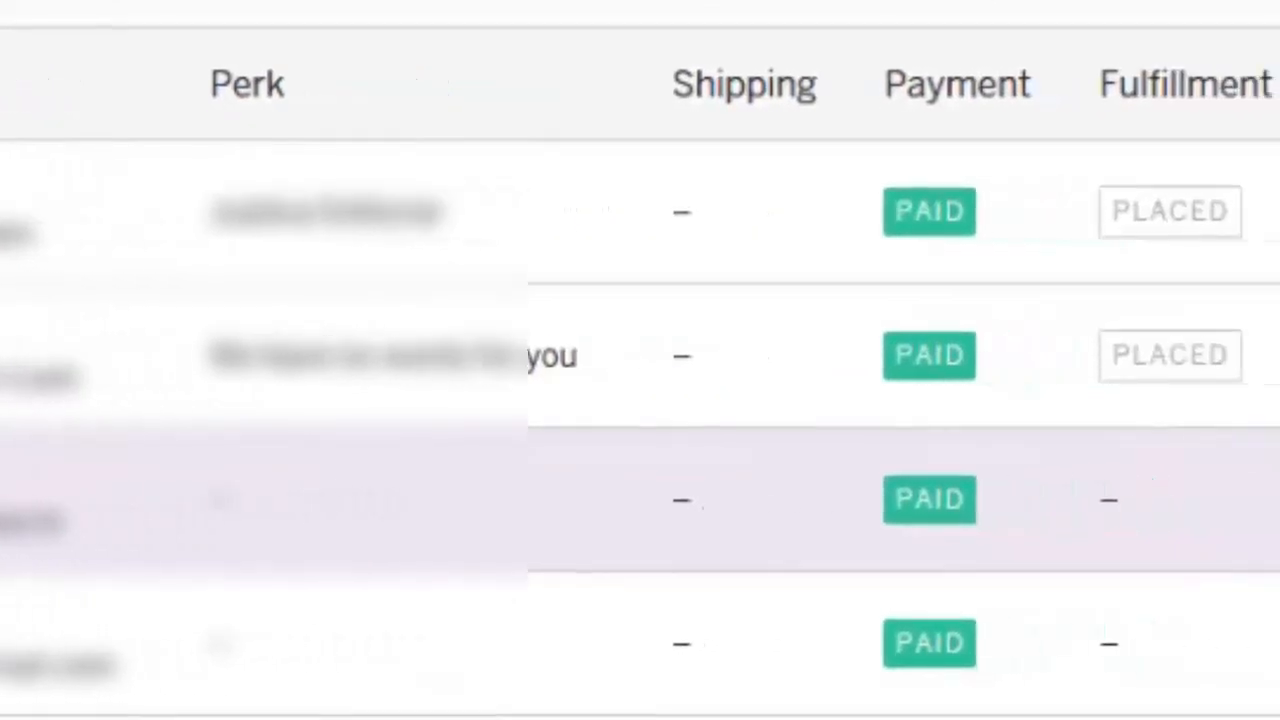
scroll(right, 3)
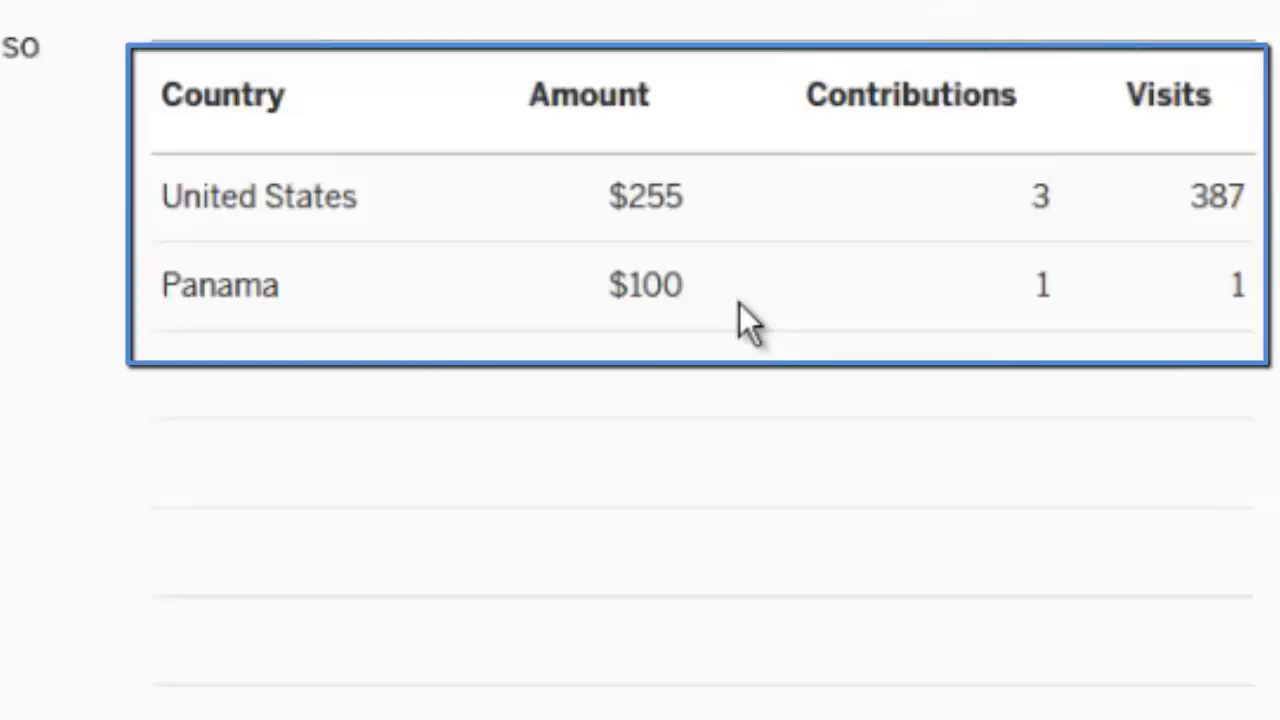
mouse_move(1230, 244)
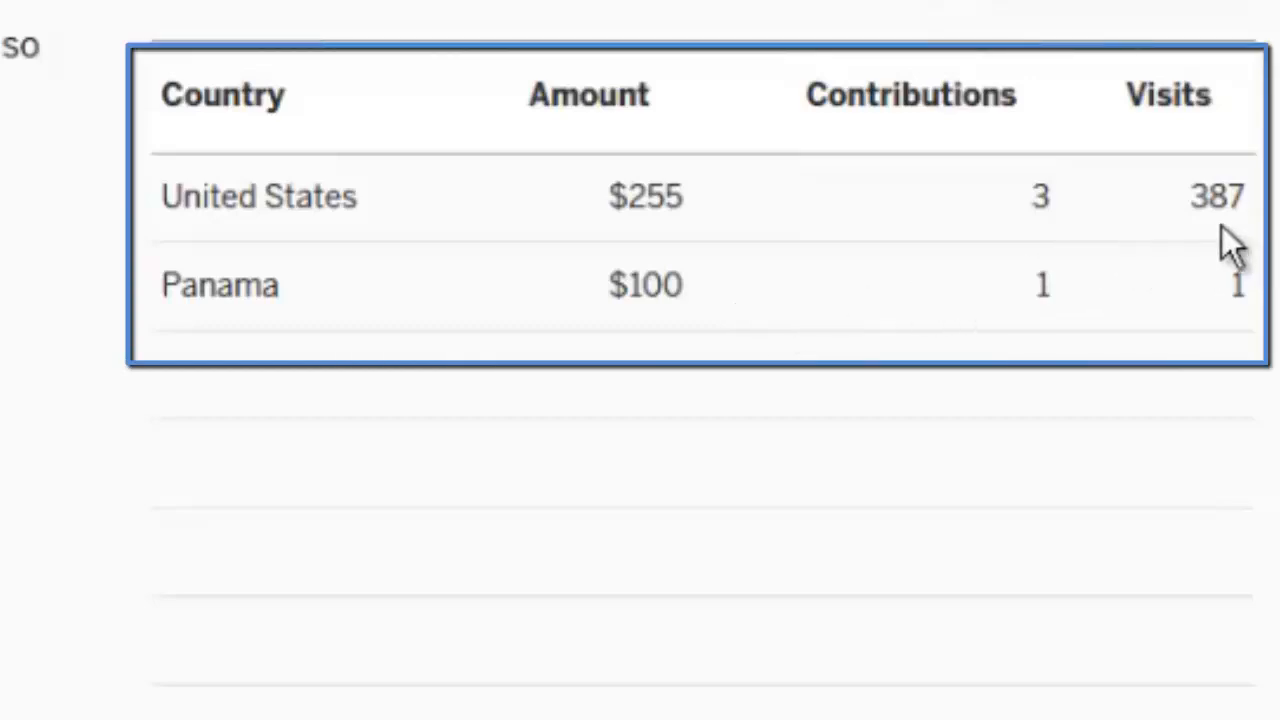
mouse_move(1070, 240)
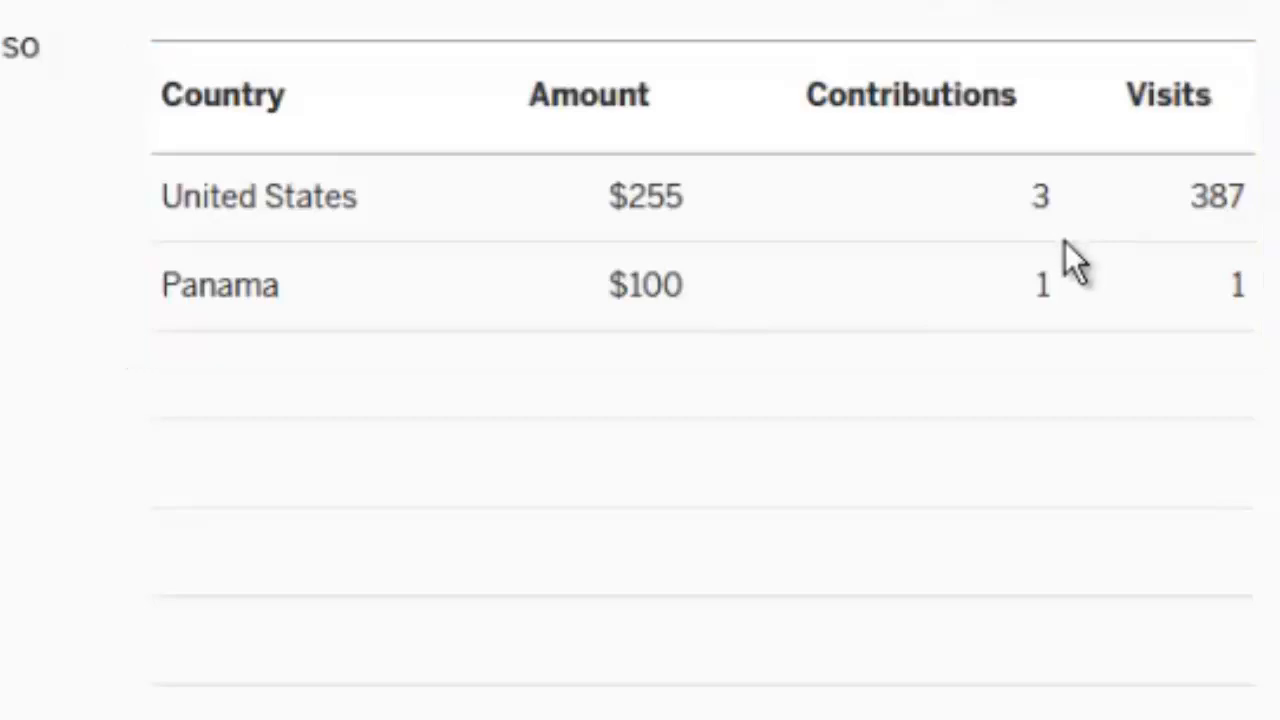
mouse_move(956, 330)
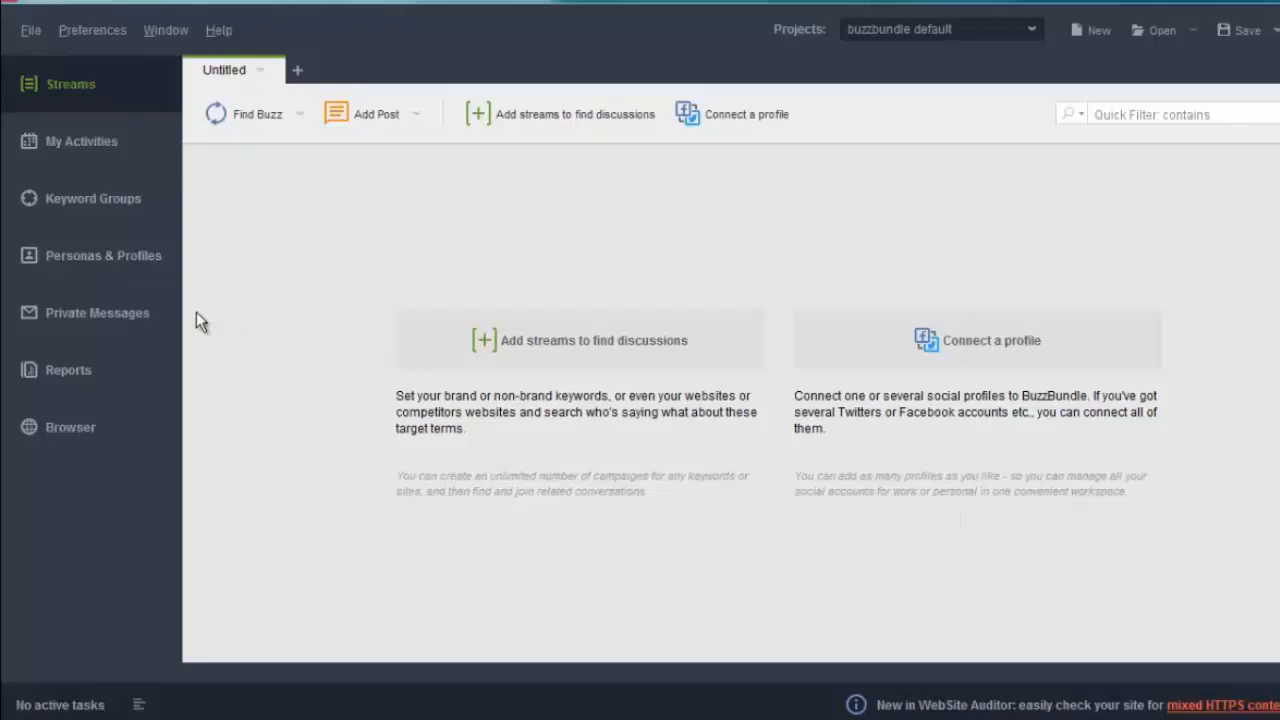
click(104, 256)
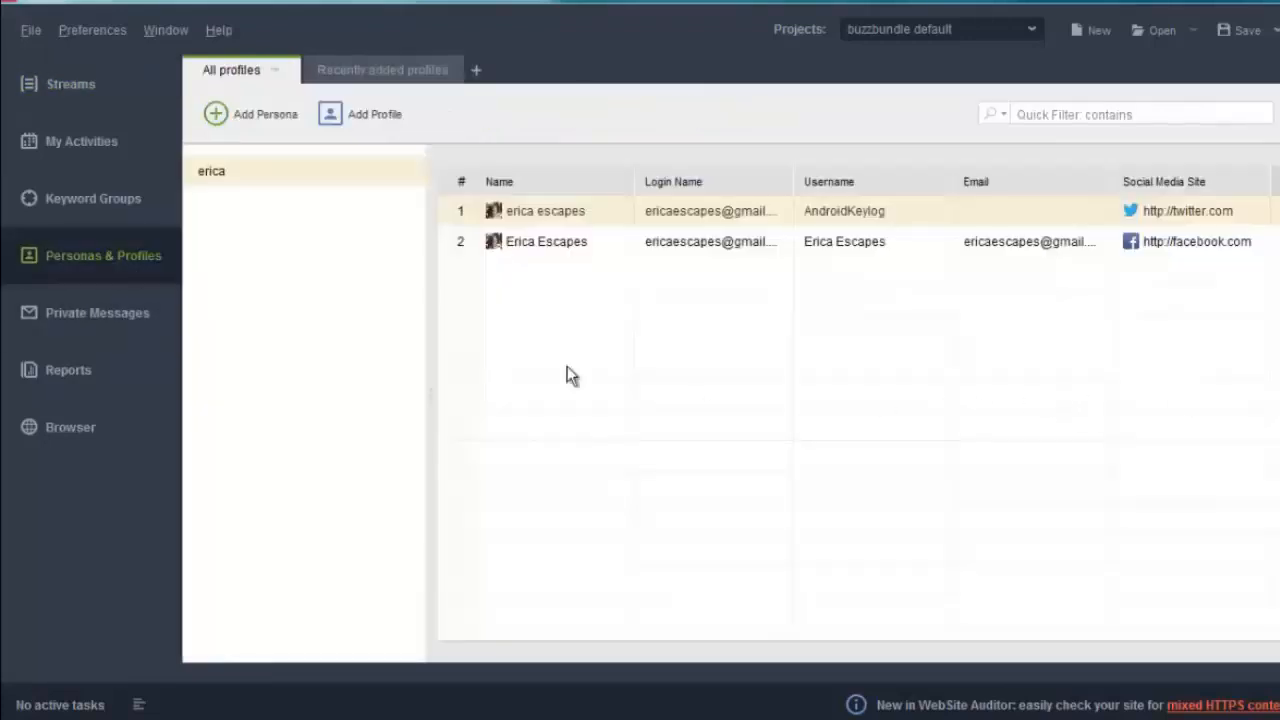
click(360, 112)
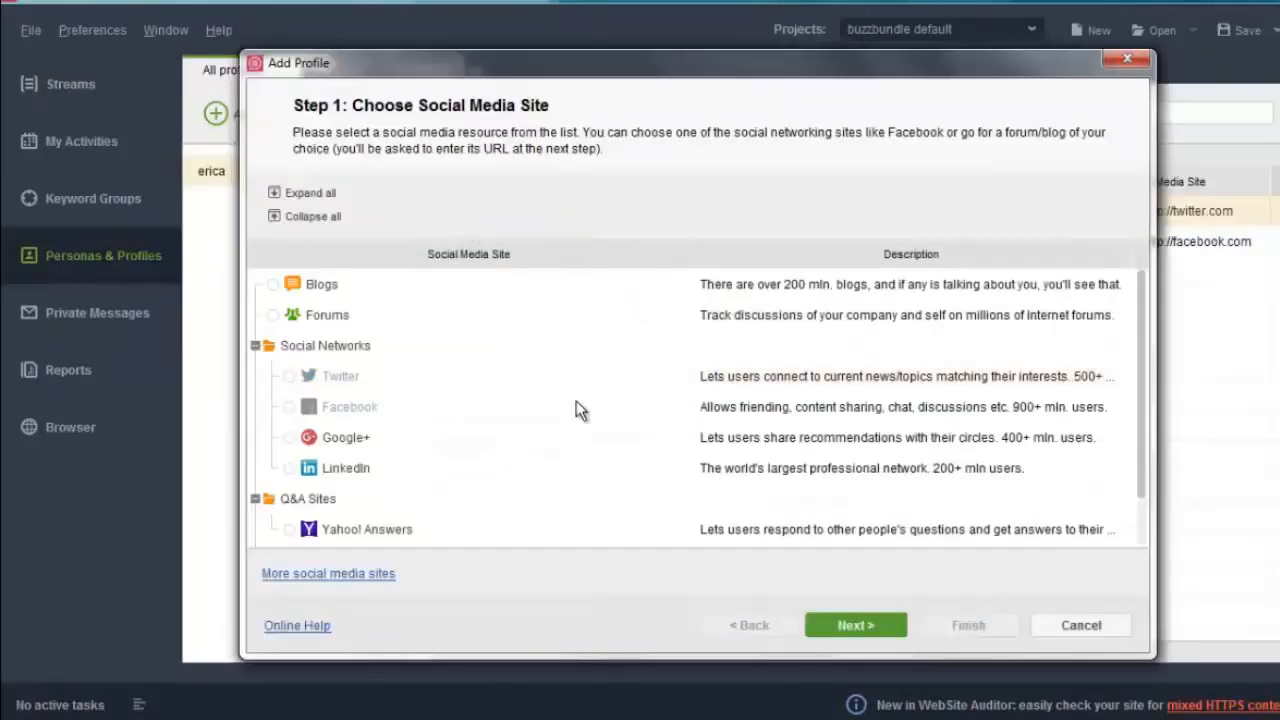
click(344, 436)
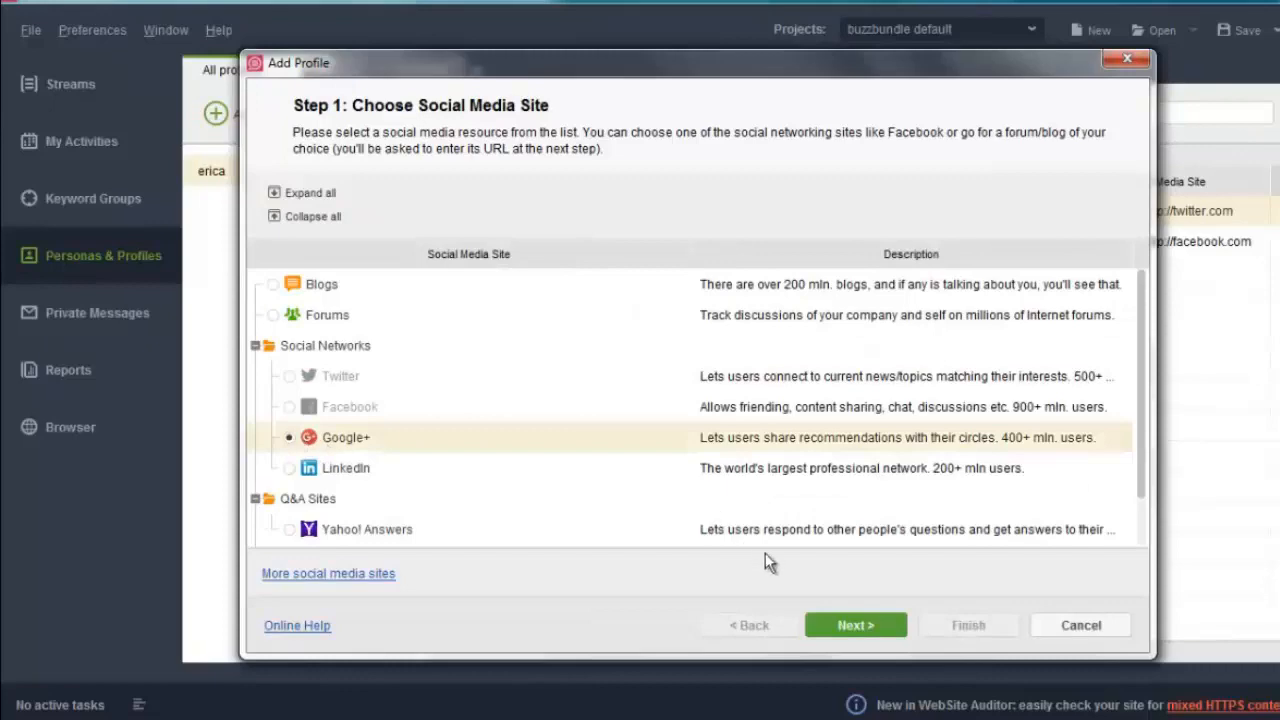
click(856, 624)
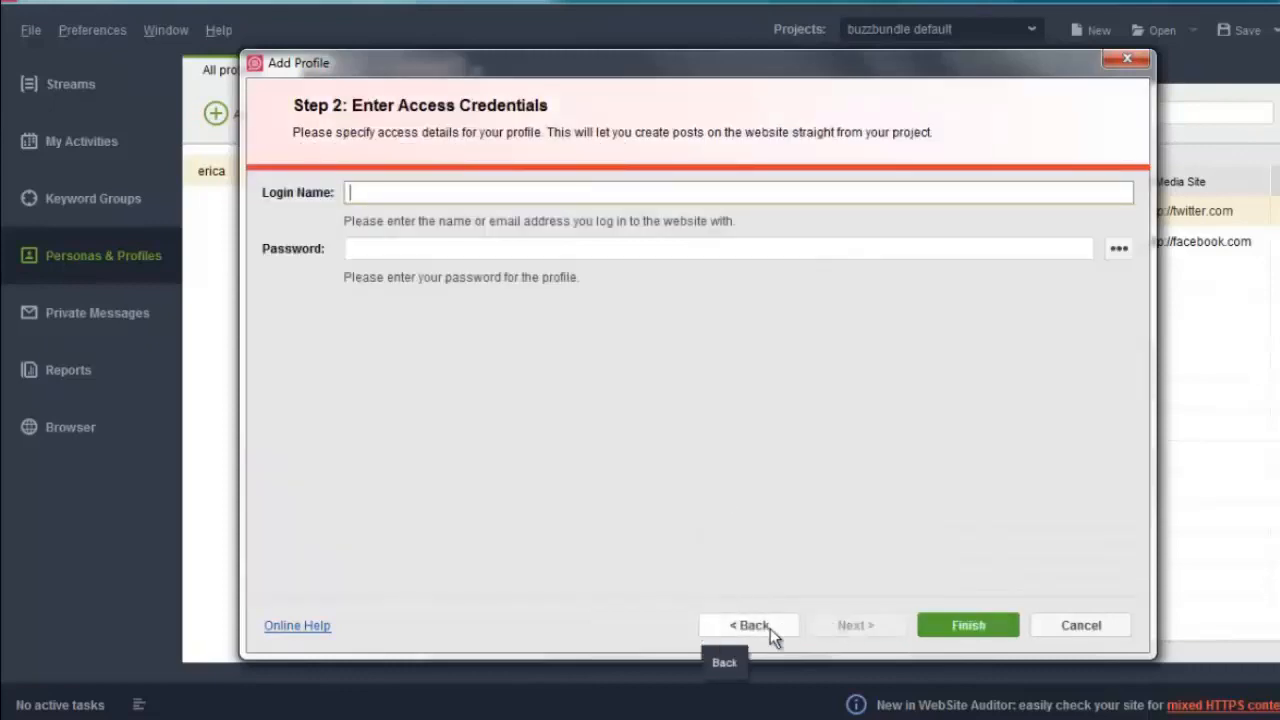
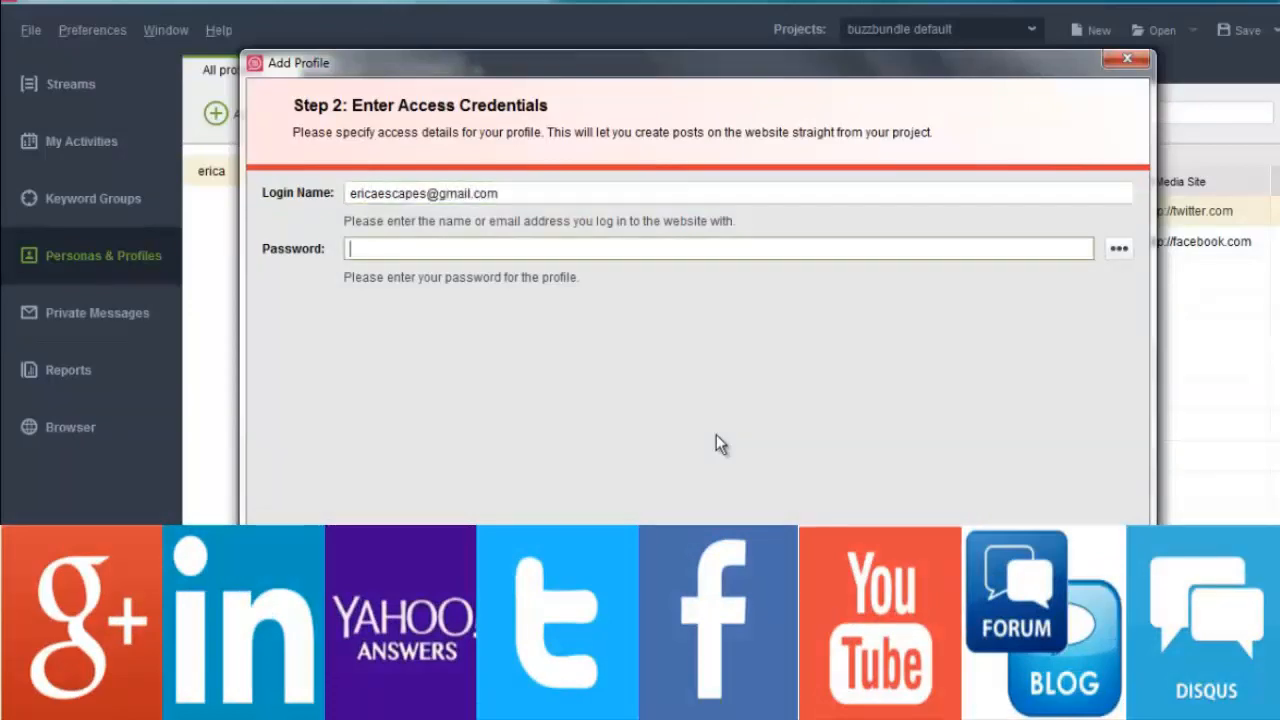
text(password)
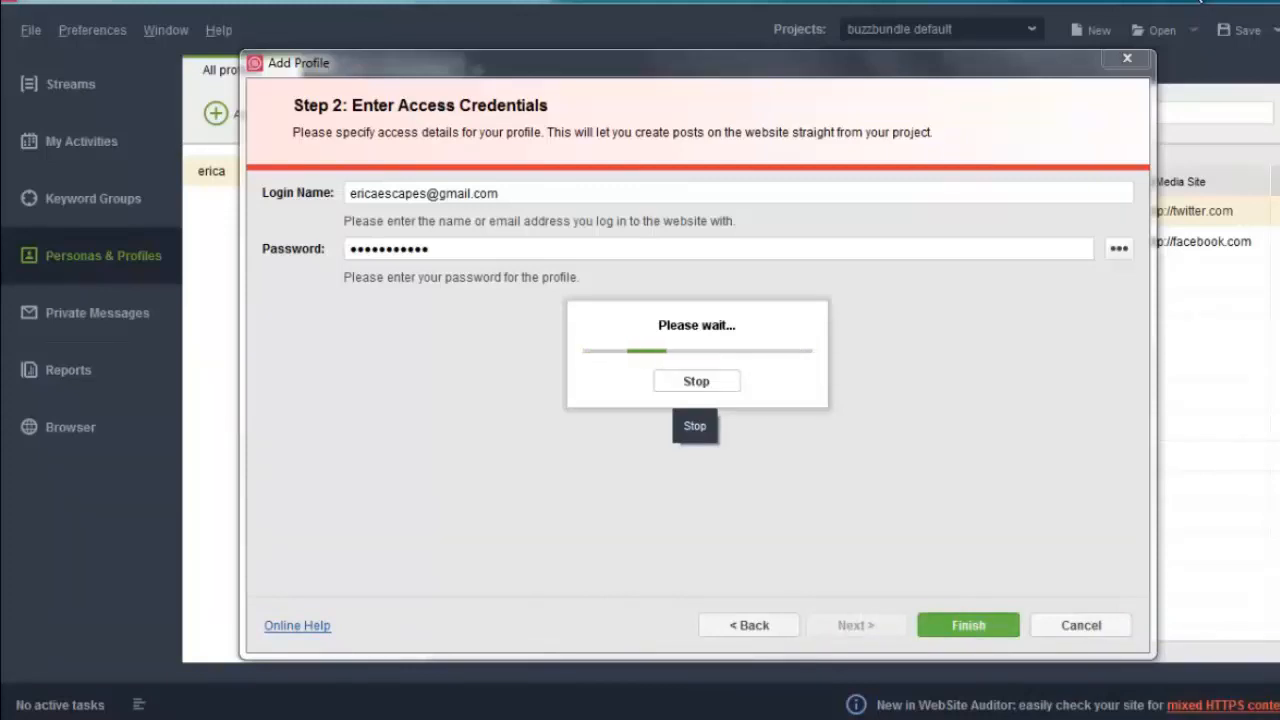
click(968, 624)
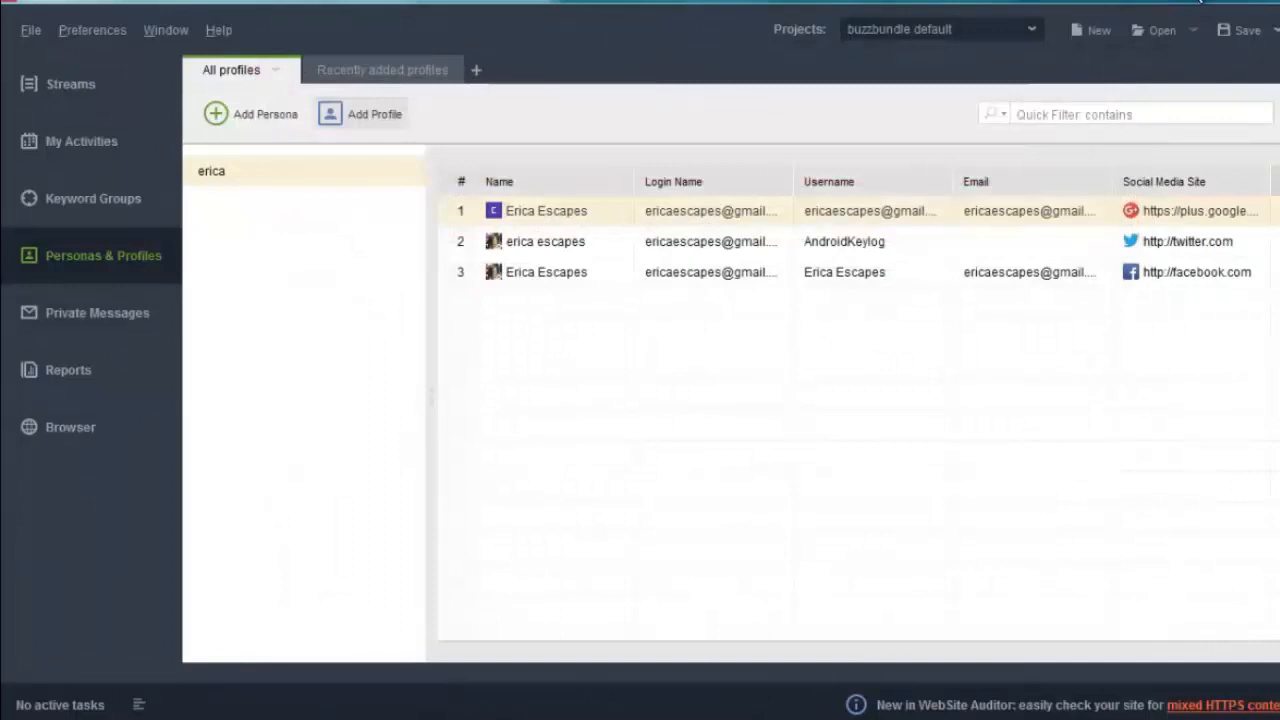
mouse_move(384, 44)
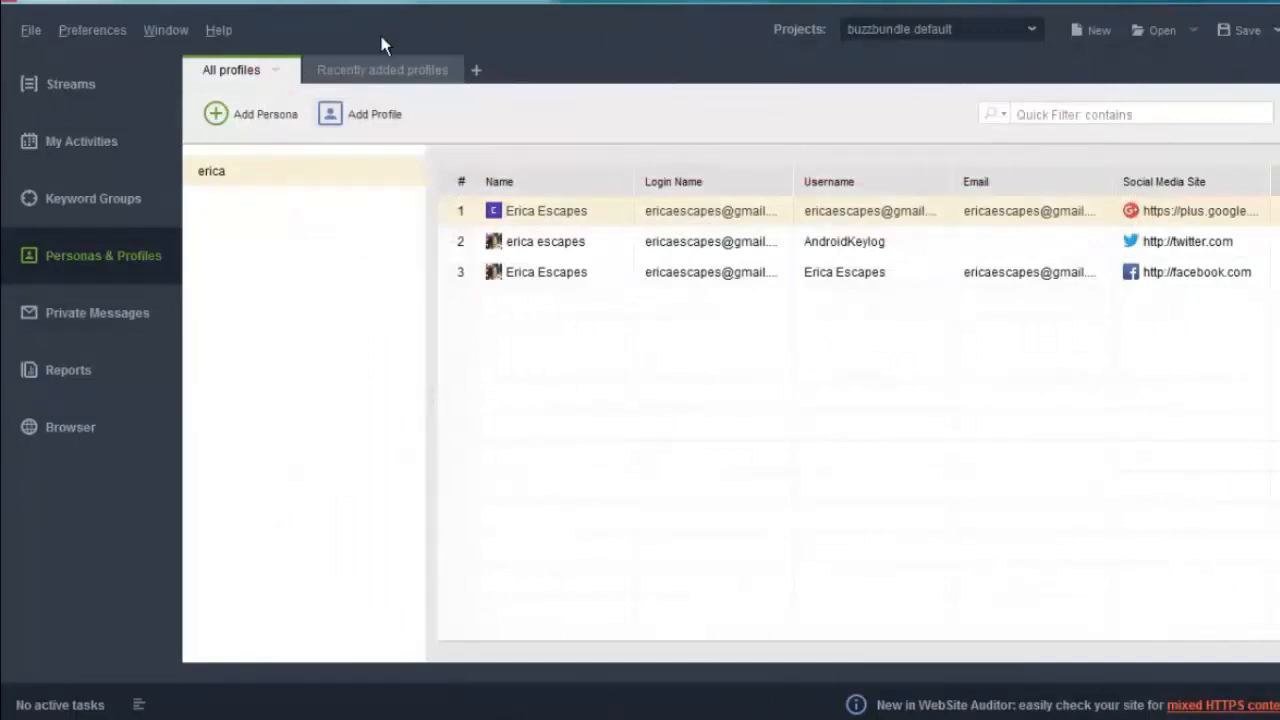
Start another profile entry, then move on to adding discussion streams to the project.
click(374, 112)
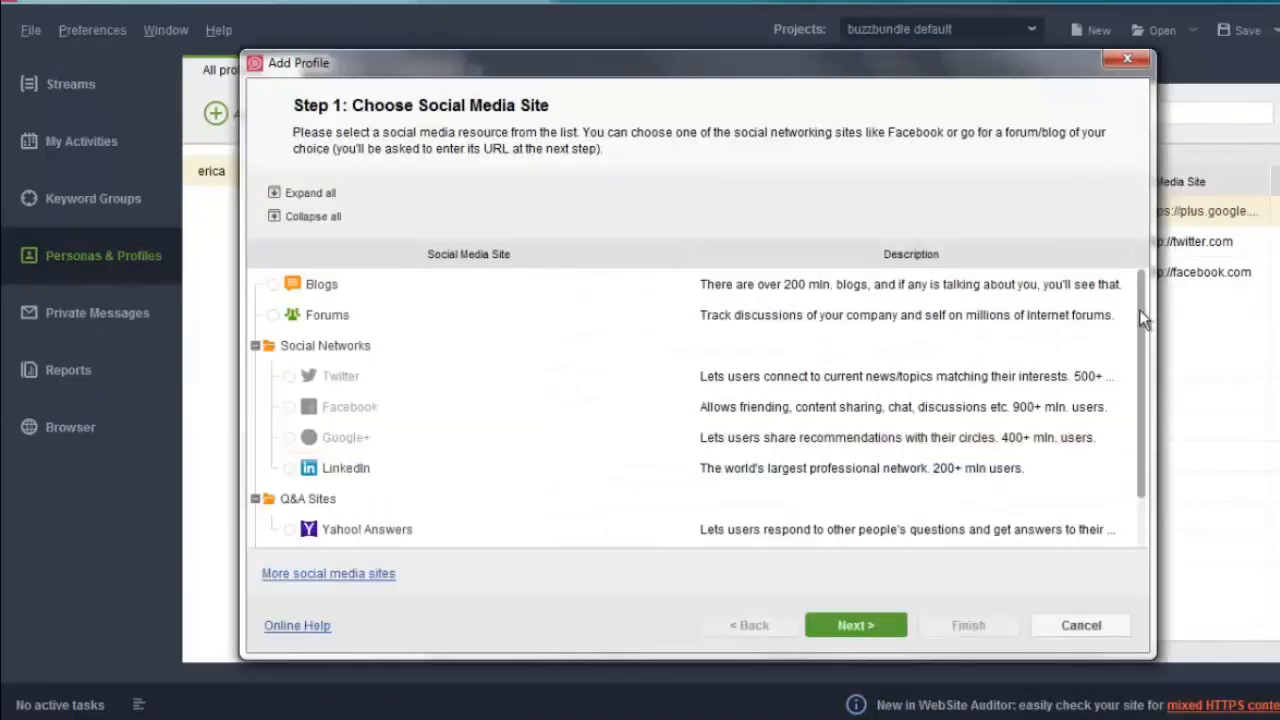
scroll(down, 3)
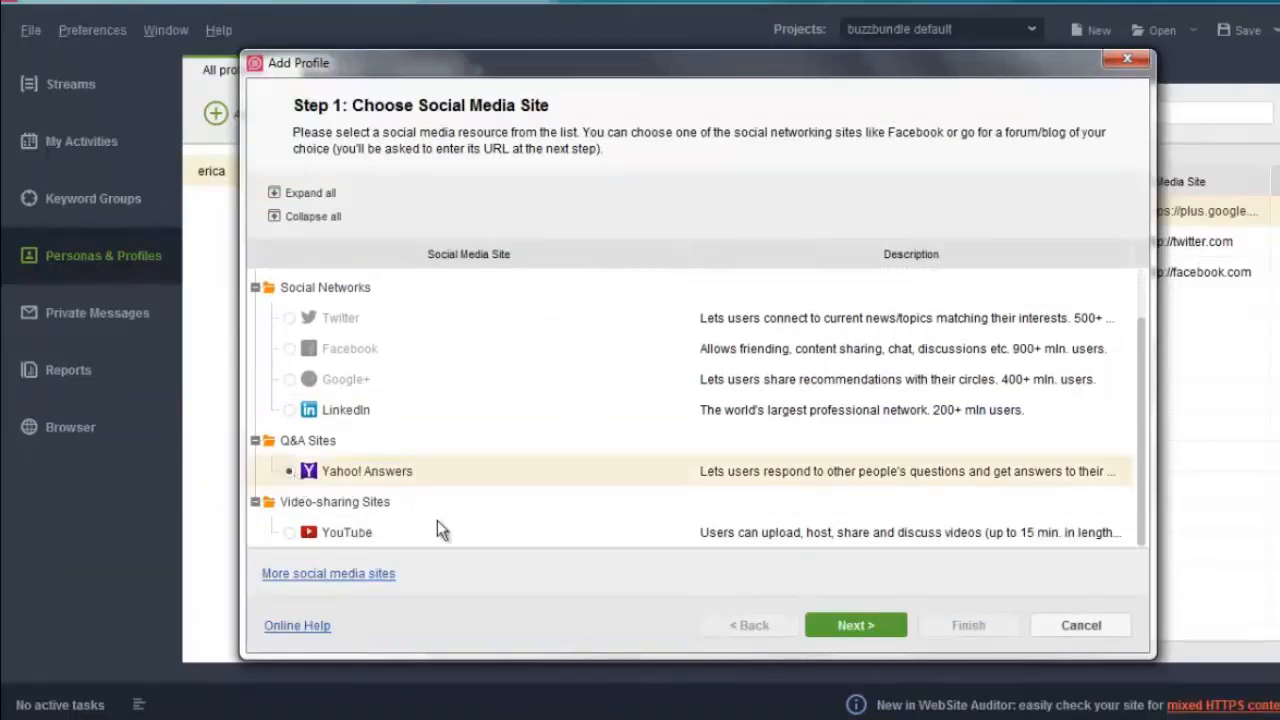
mouse_move(530, 530)
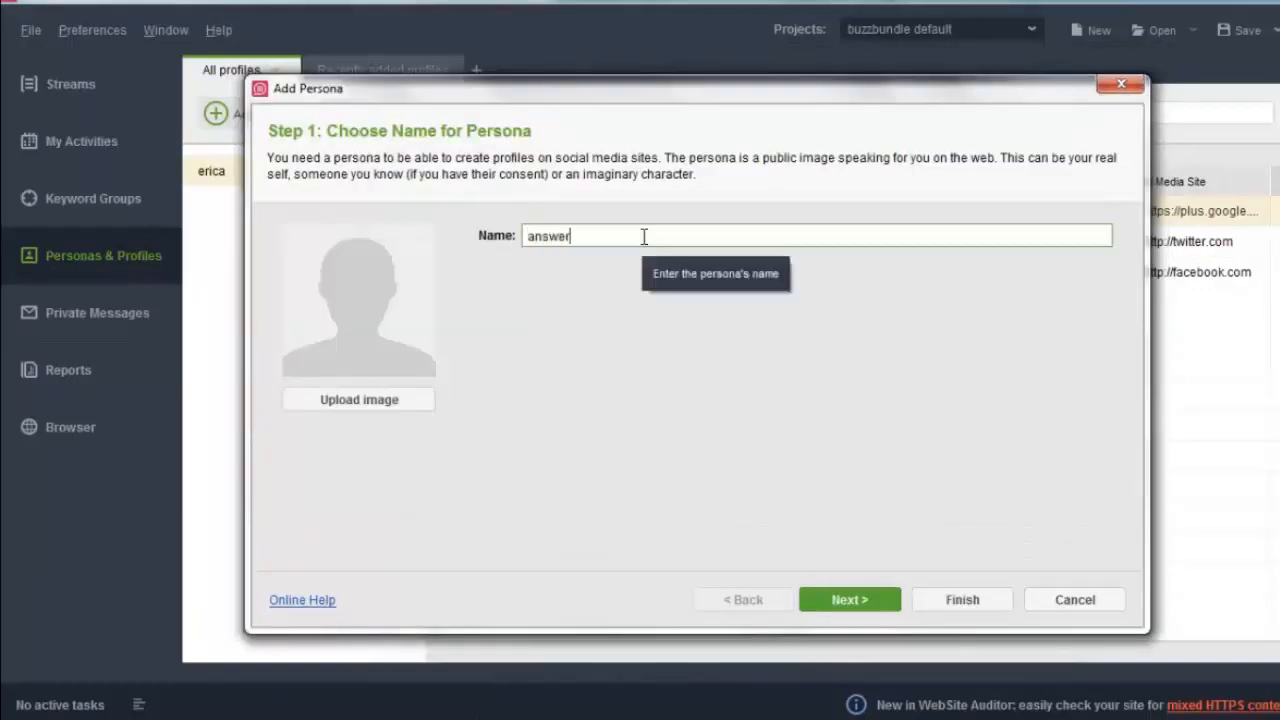
click(1074, 600)
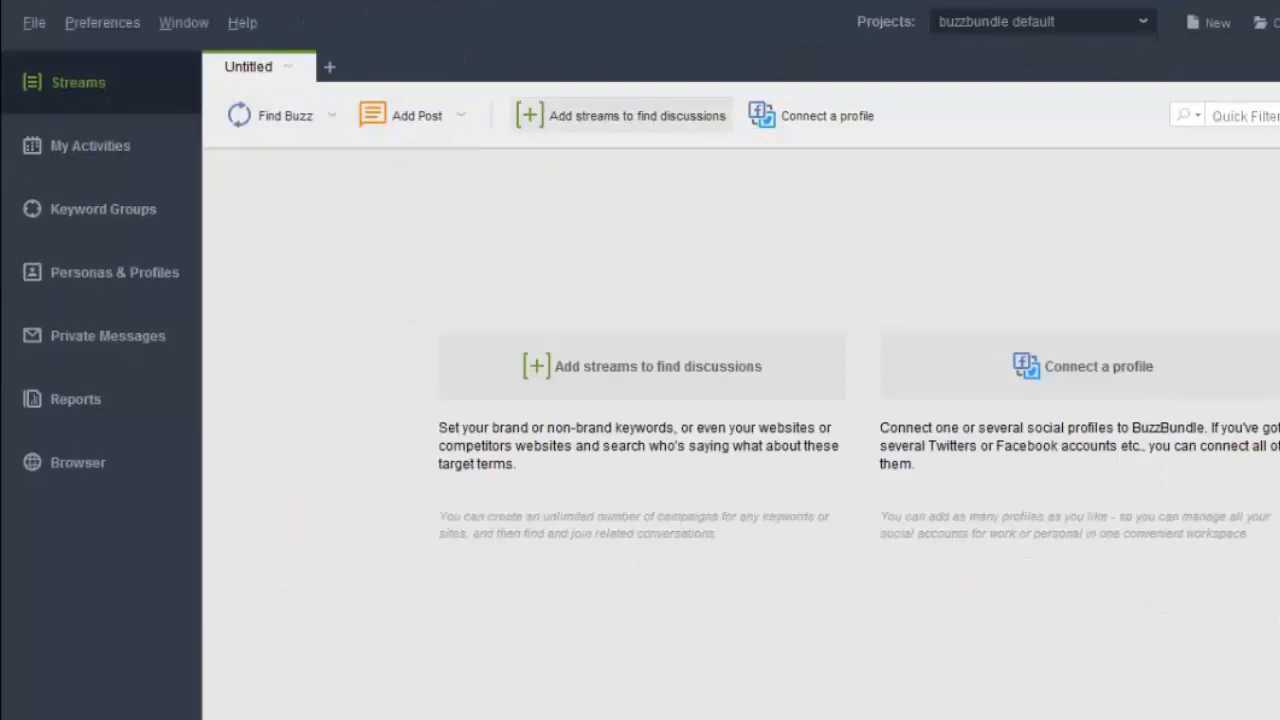
Create board-game discussion streams from Q&A sites and Twitter/Facebook for the empty project.
click(636, 114)
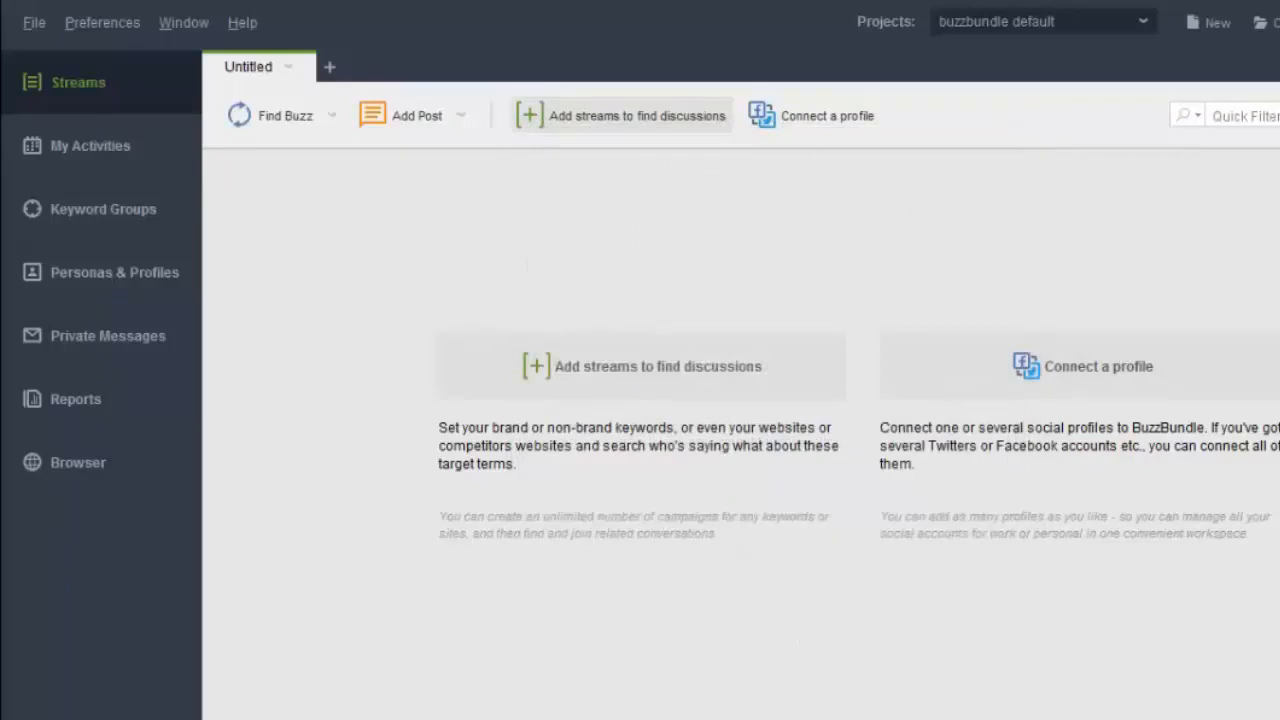
click(620, 114)
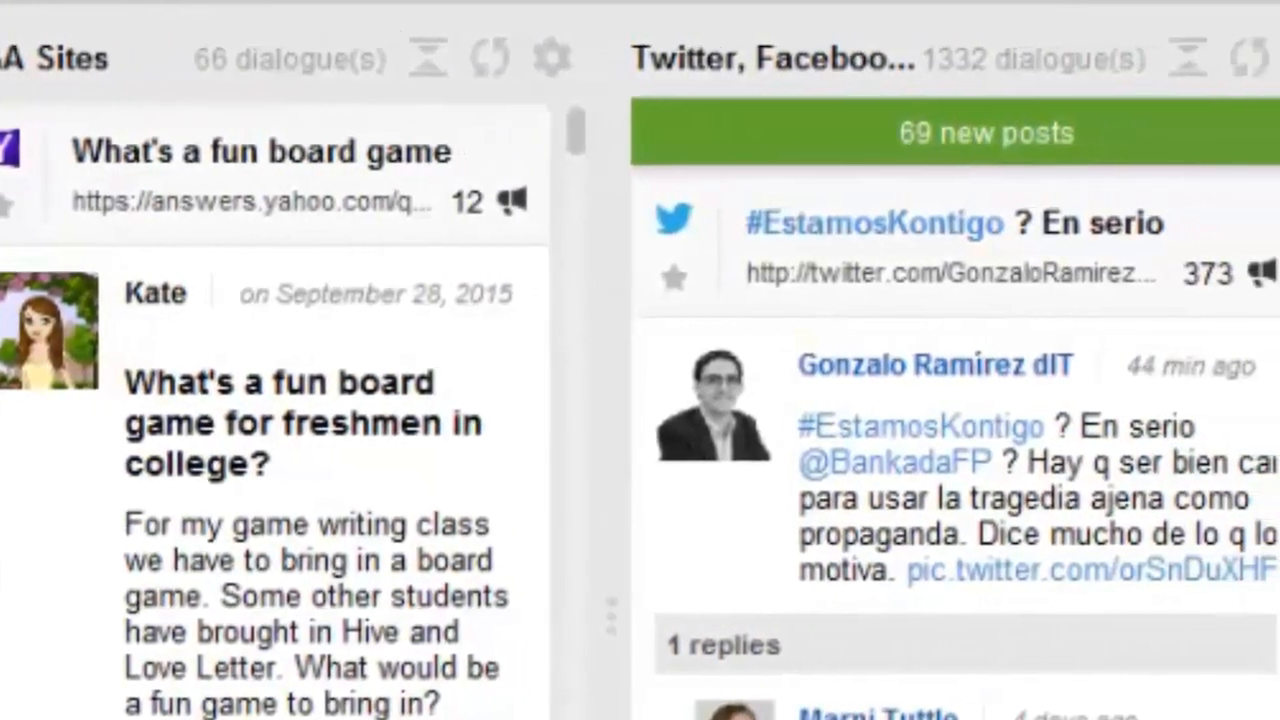
scroll(right, 3)
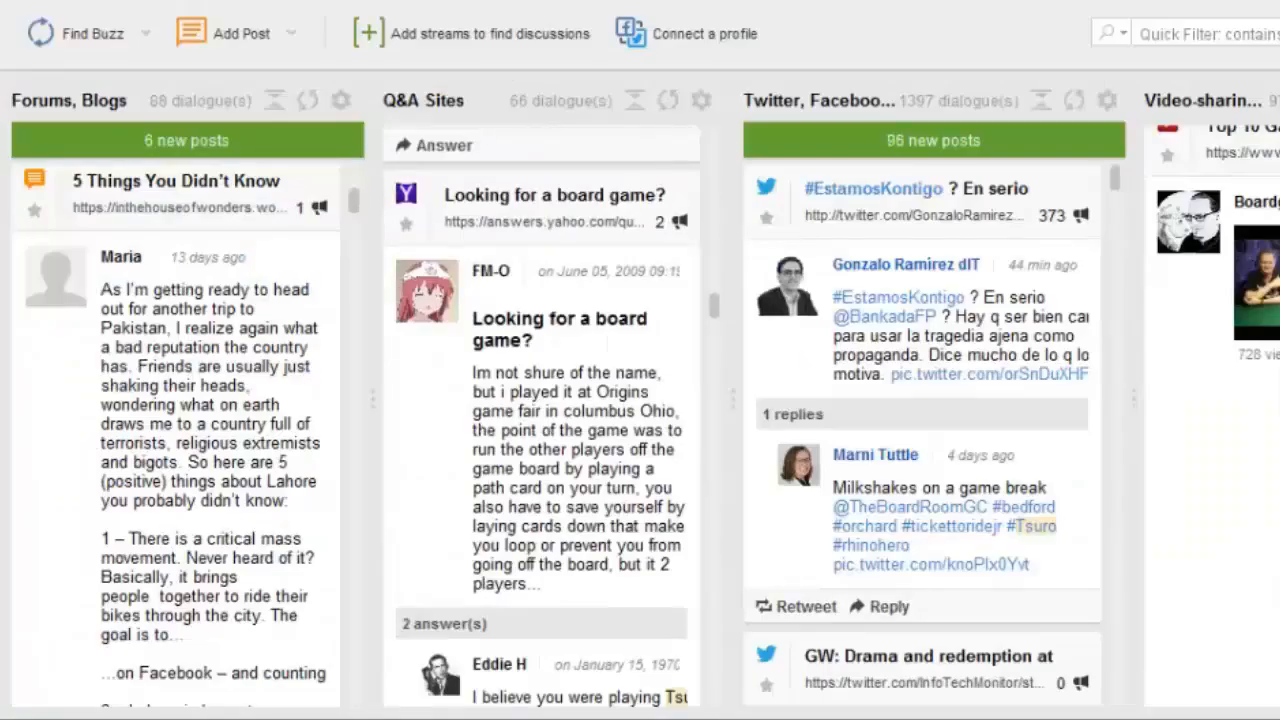
scroll(down, 3)
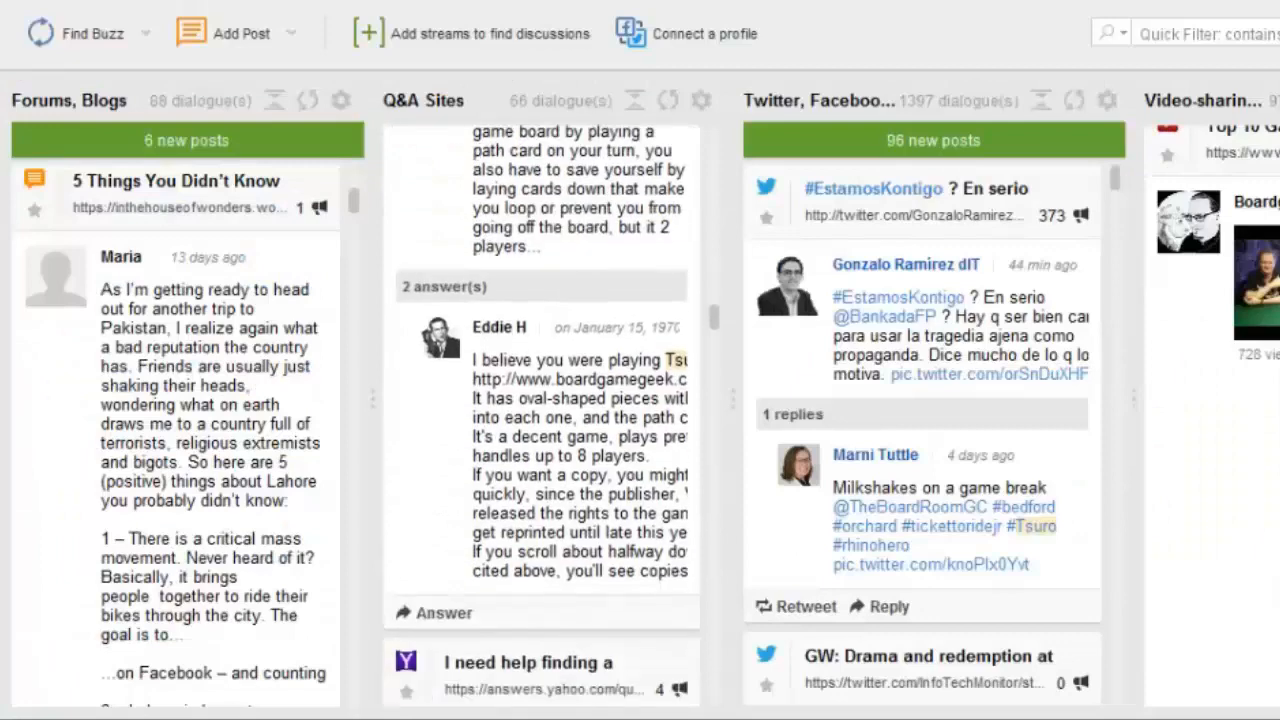
scroll(down, 3)
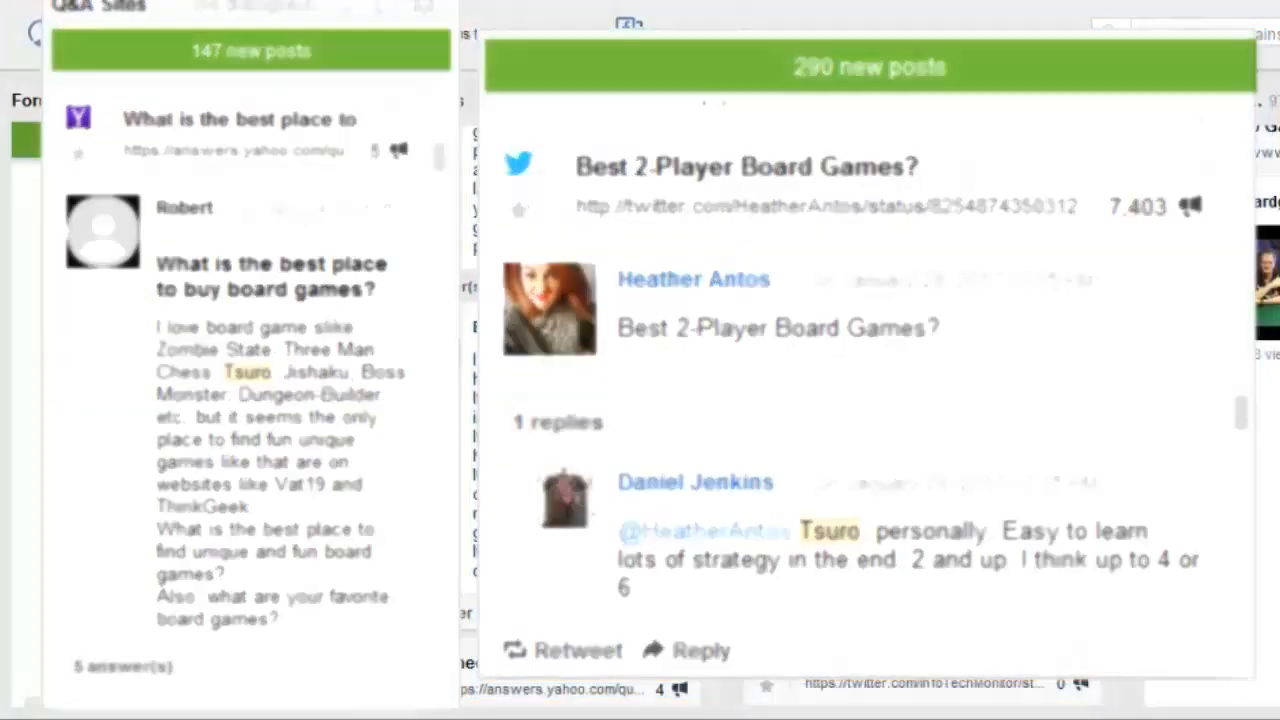
scroll(down, 3)
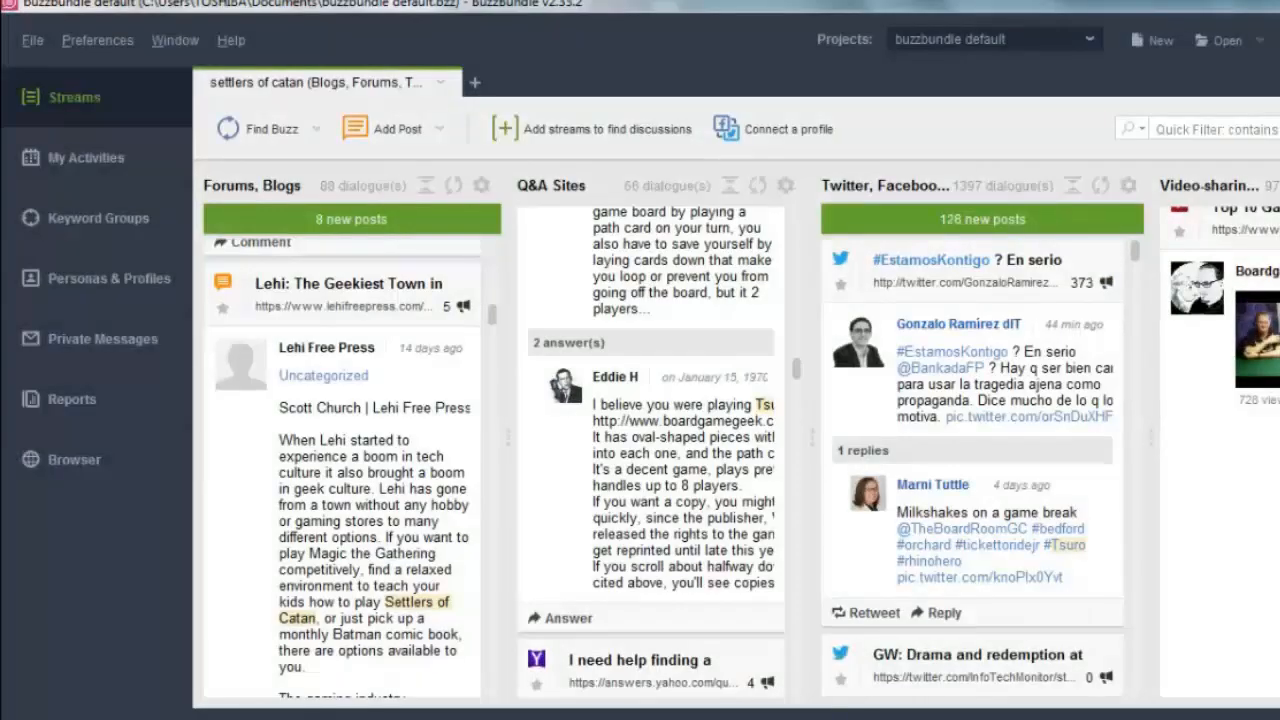
Create the 'board game long tail searches' group with a 'new tabletop ga…' keyword and review its streams.
click(98, 216)
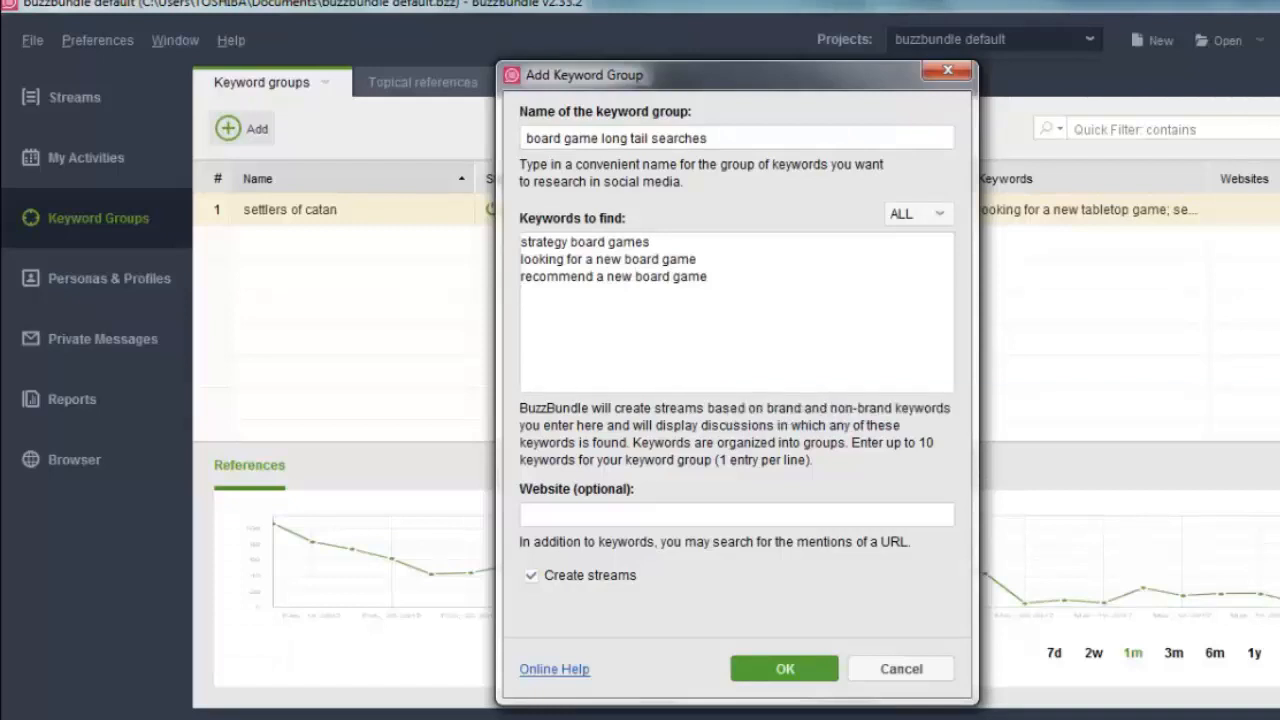
text(new t)
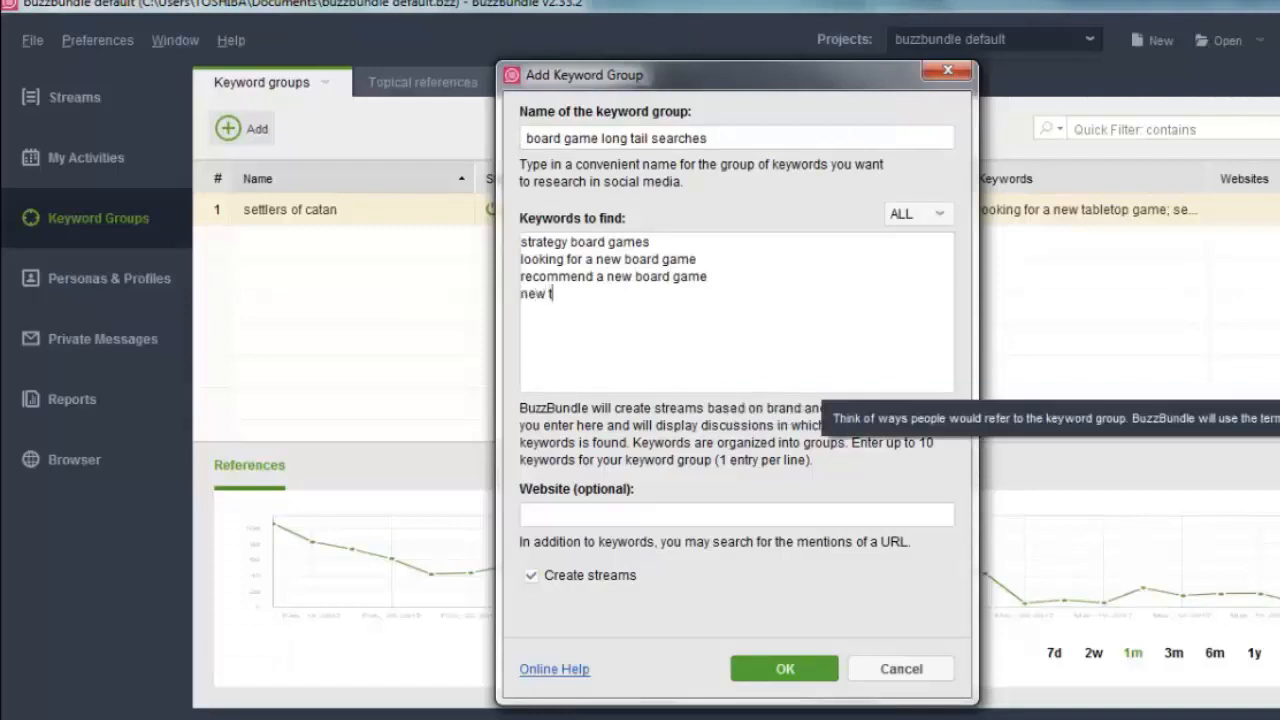
text(abletop ga)
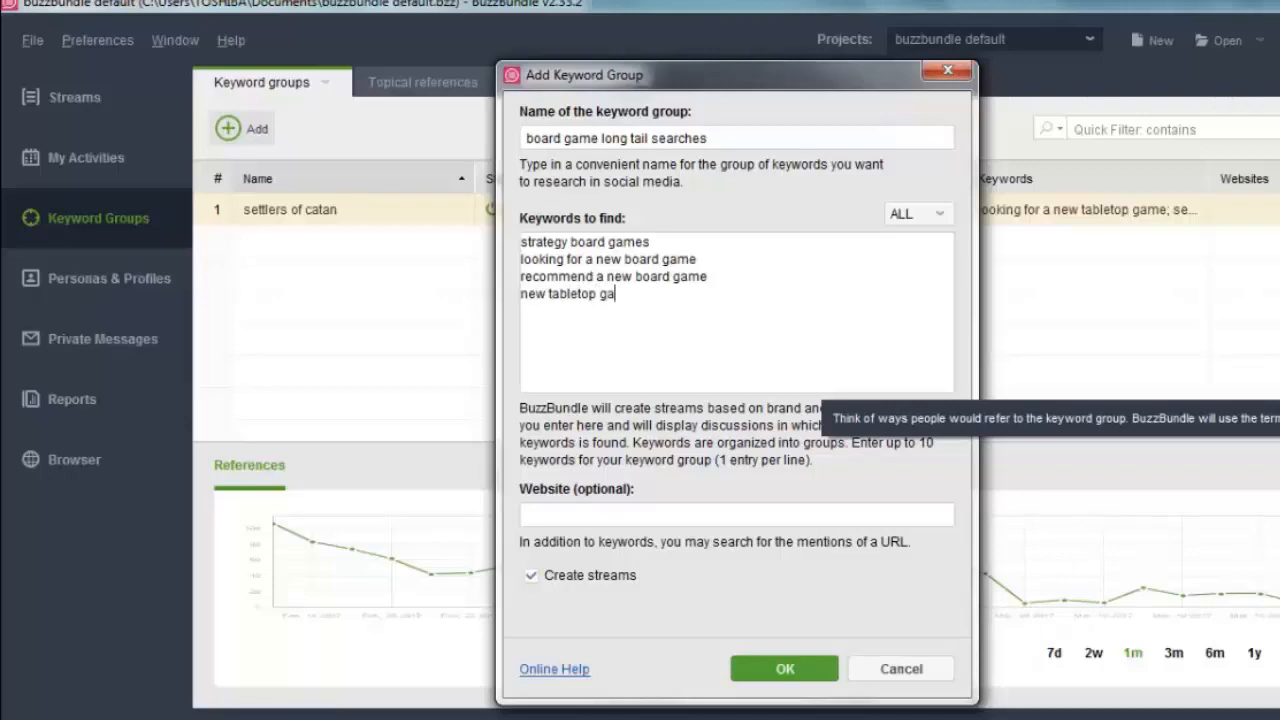
click(784, 668)
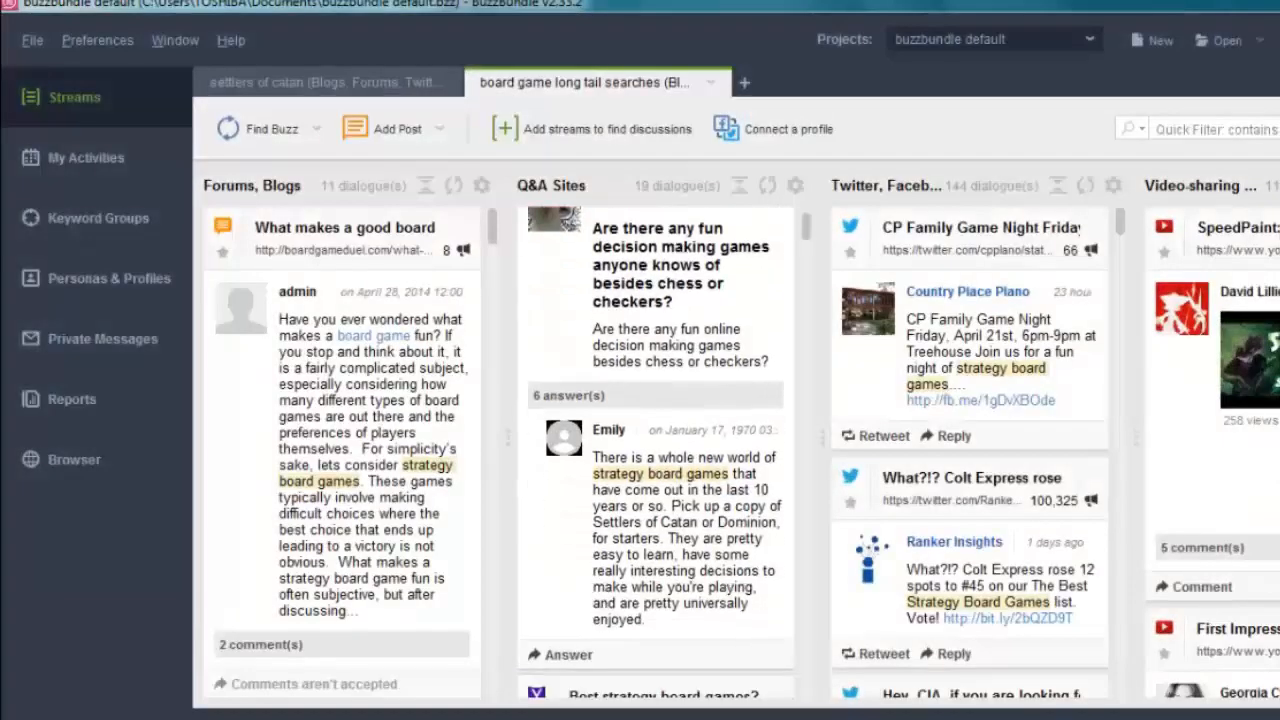
scroll(down, 3)
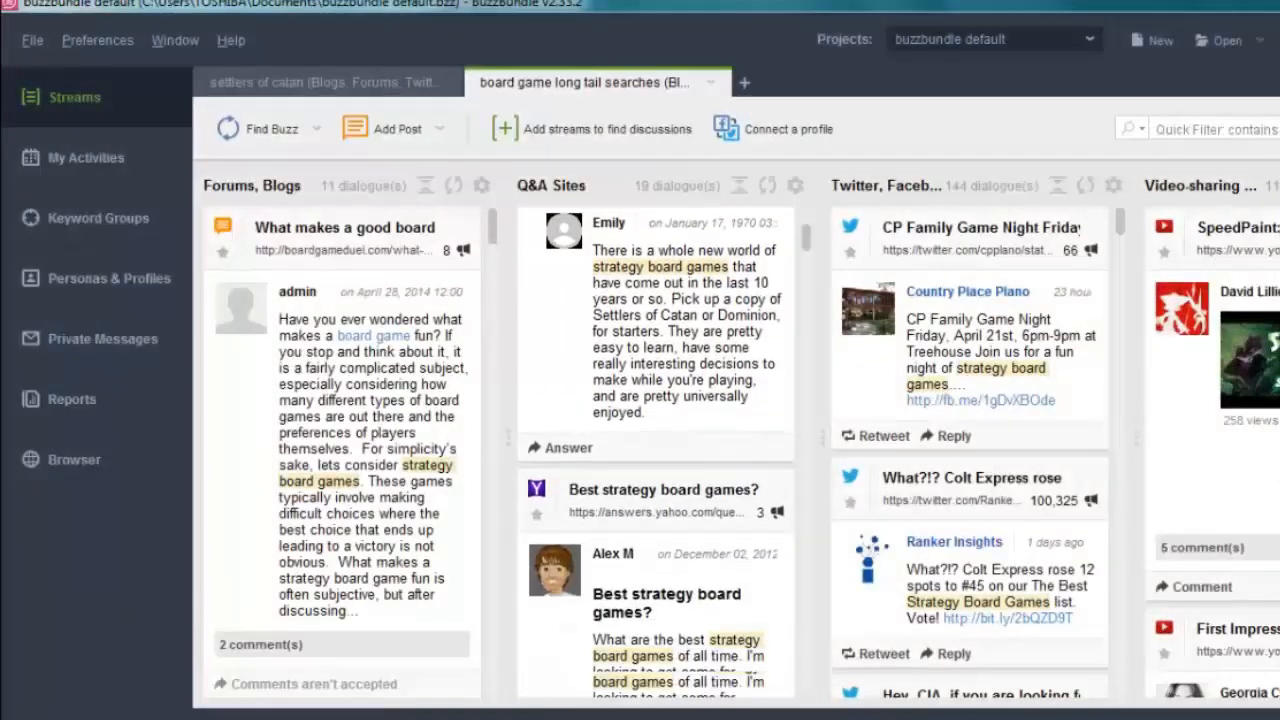
scroll(down, 3)
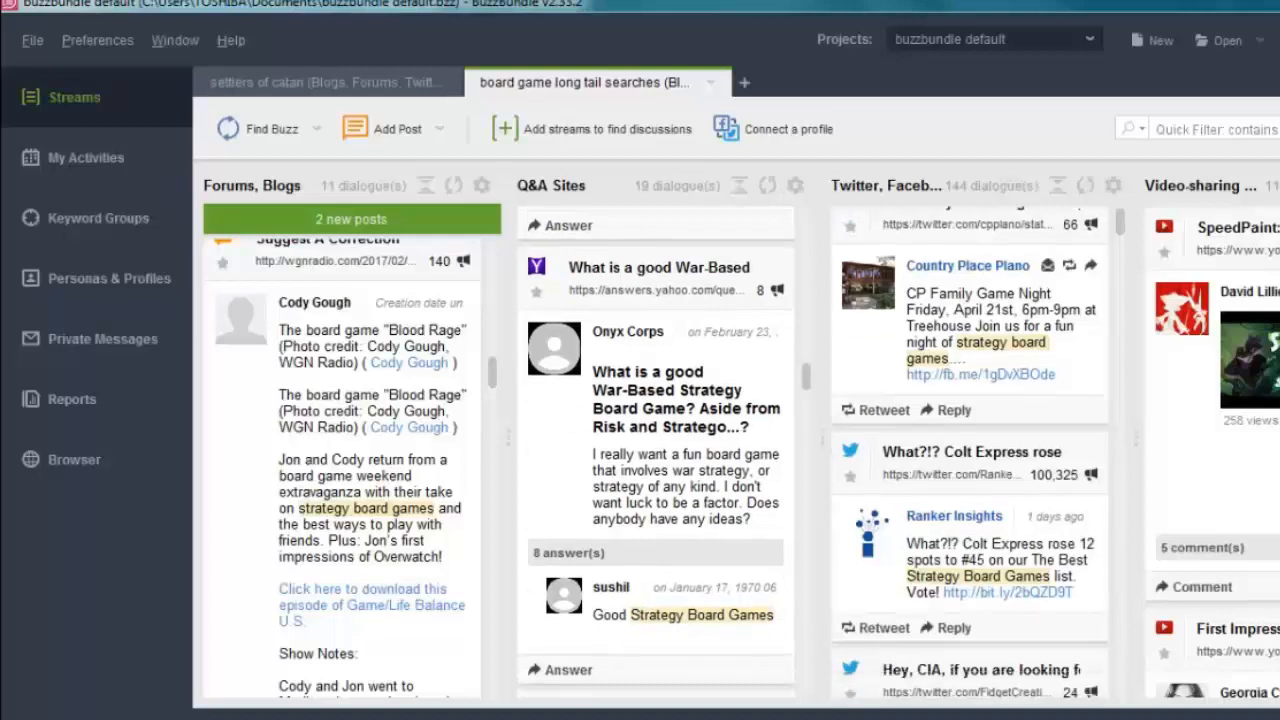
scroll(down, 3)
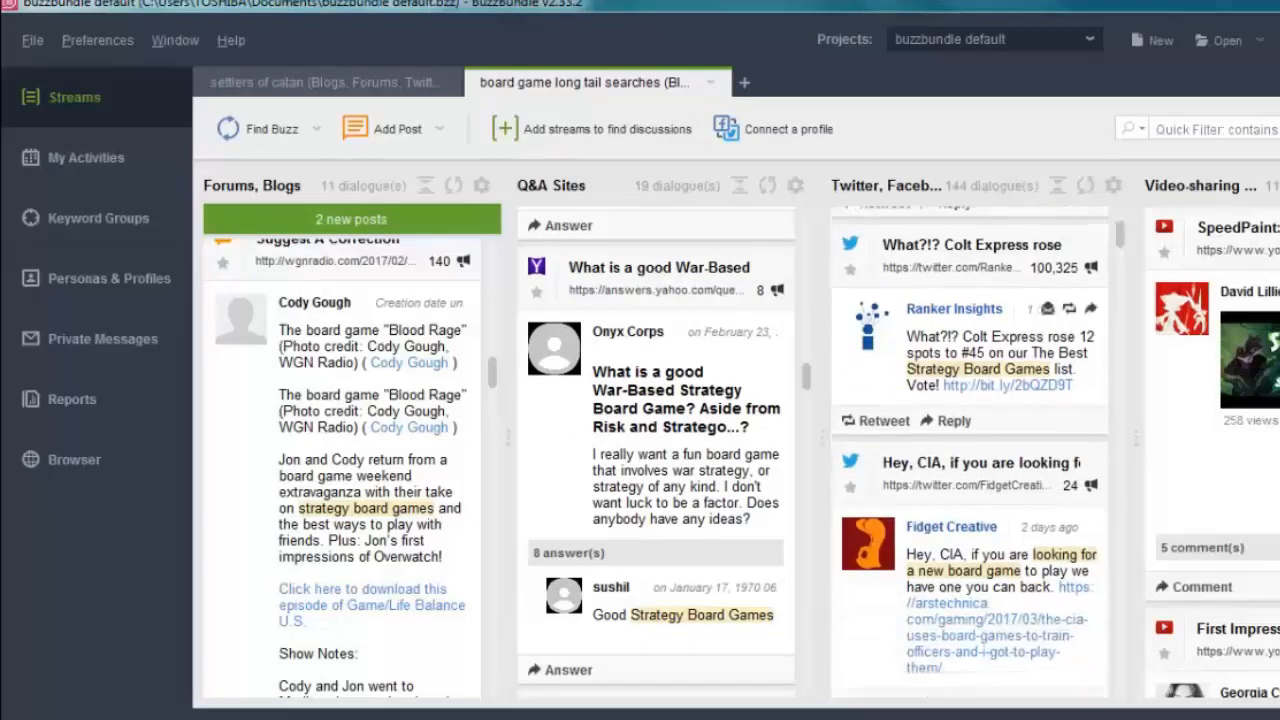
Return to the 'settlers of catan' stream tab with its new Twitter/Facebook and video posts.
scroll(down, 3)
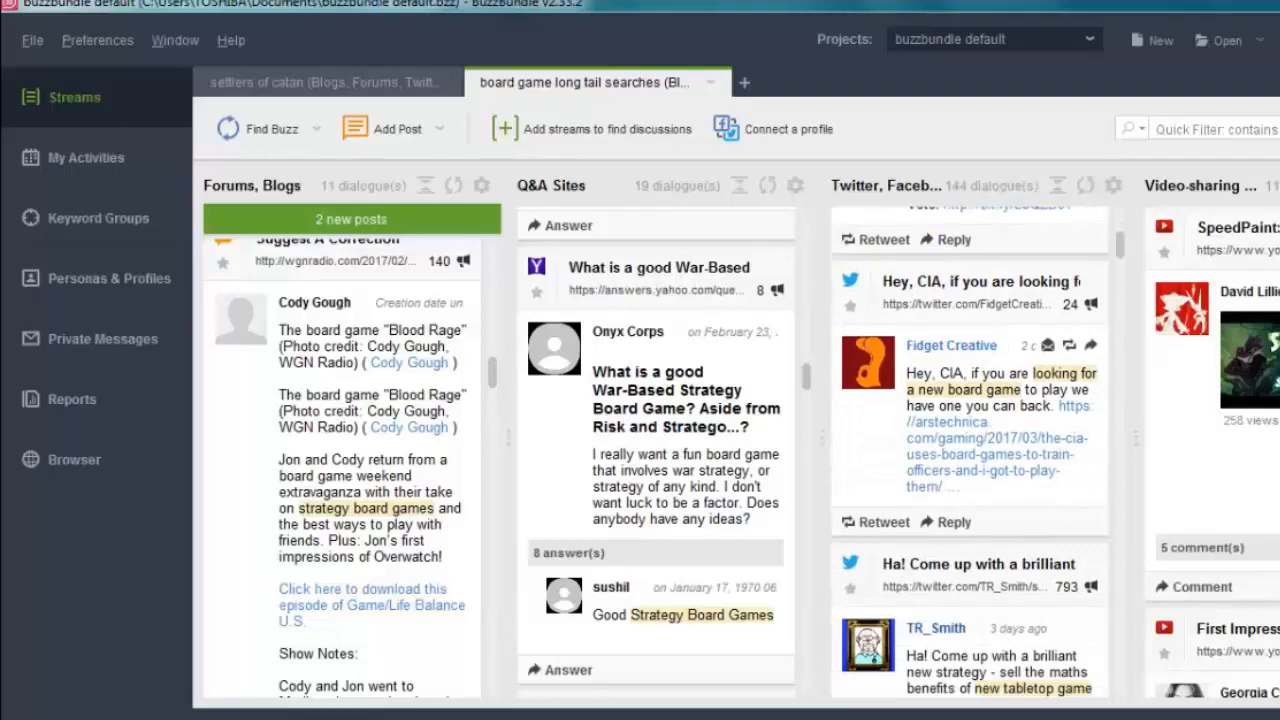
click(324, 82)
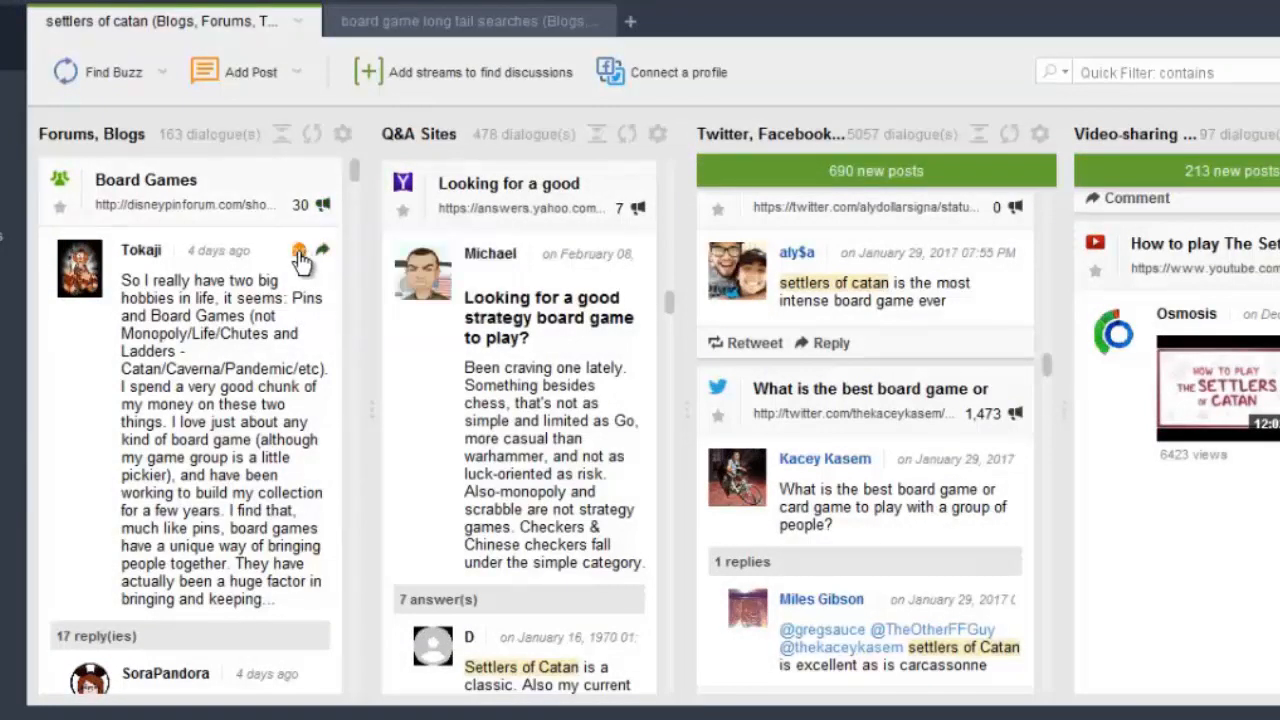
mouse_move(324, 204)
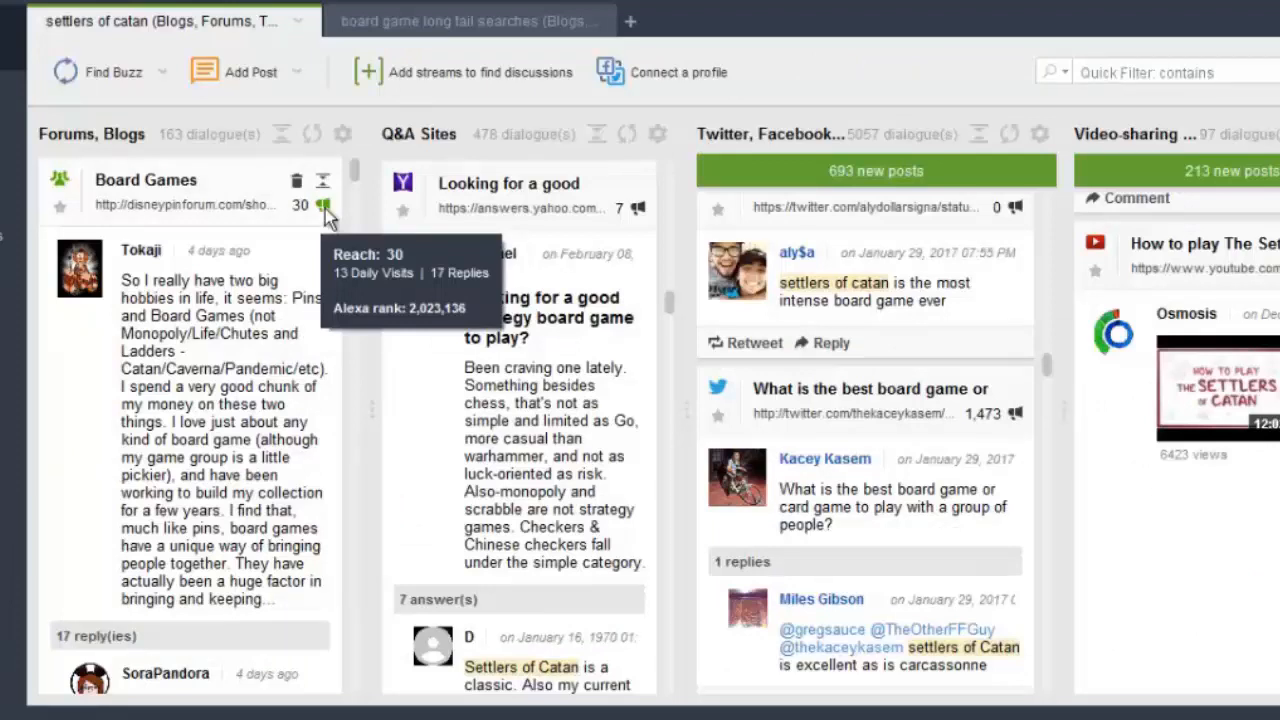
mouse_move(318, 216)
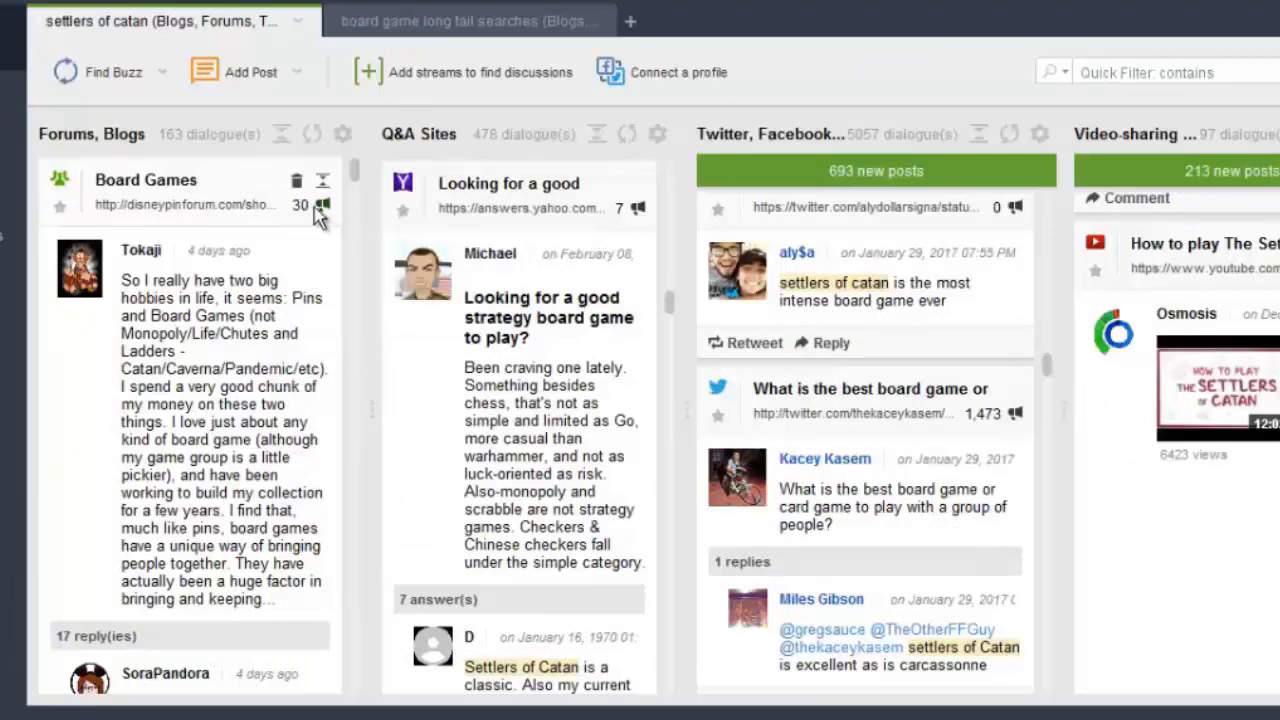
mouse_move(328, 232)
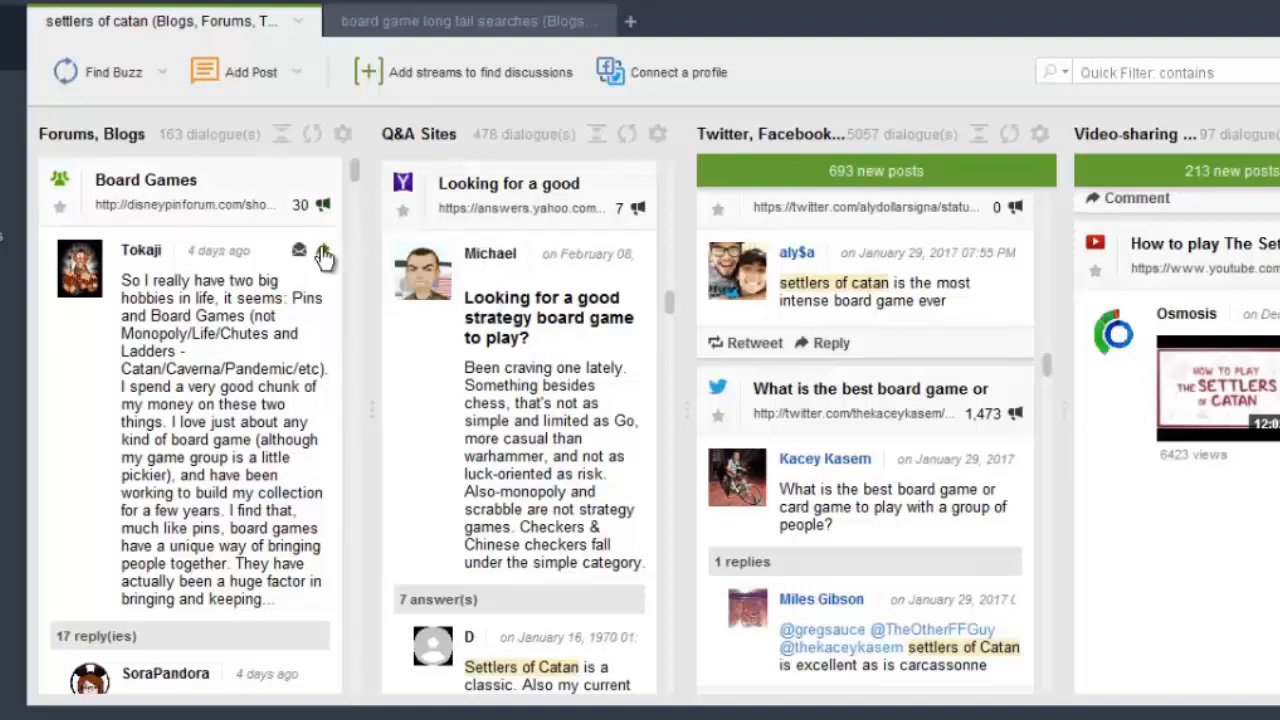
mouse_move(300, 250)
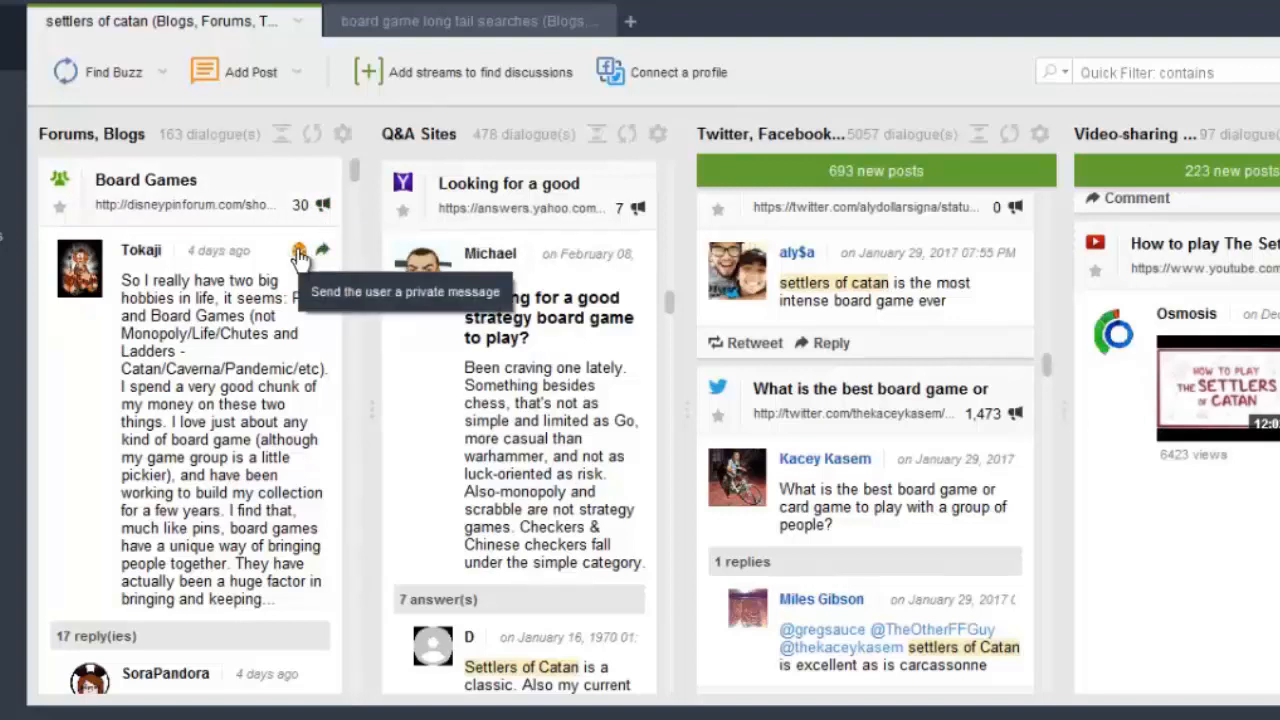
mouse_move(324, 258)
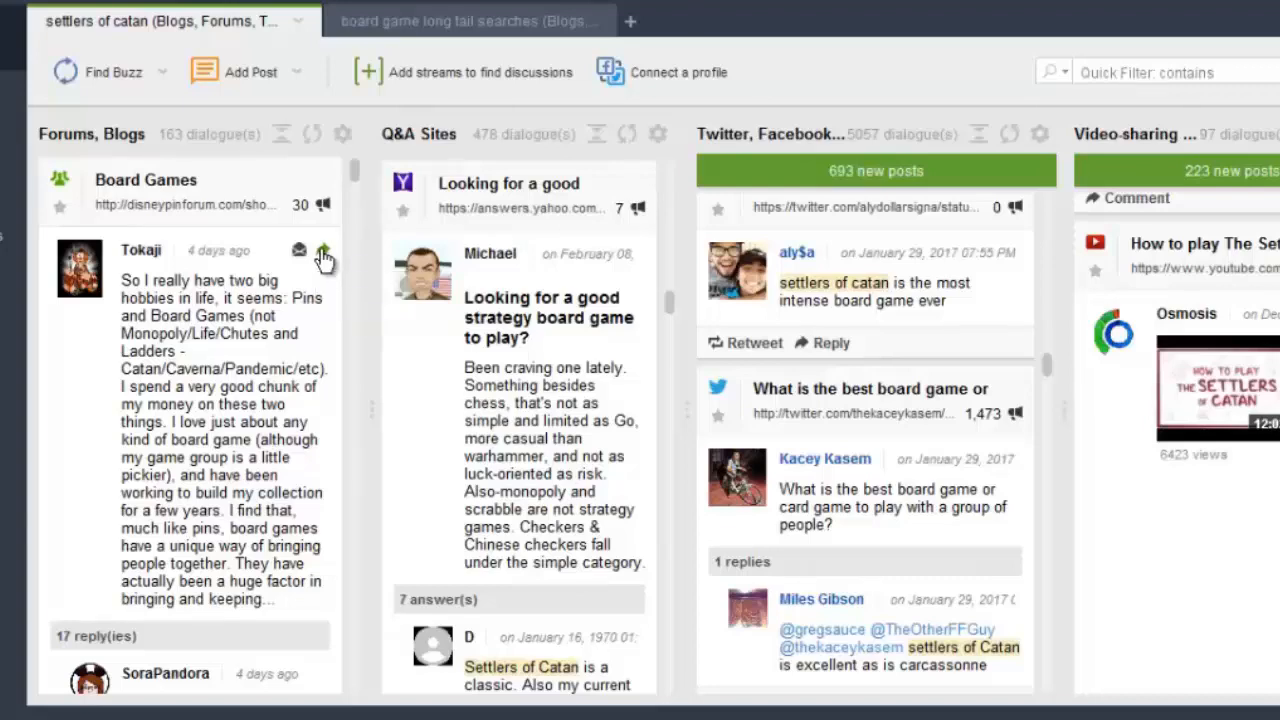
Reply to the Board Games forum post under a persona, recommending the Kickstarter hex game to Catan fans.
click(324, 254)
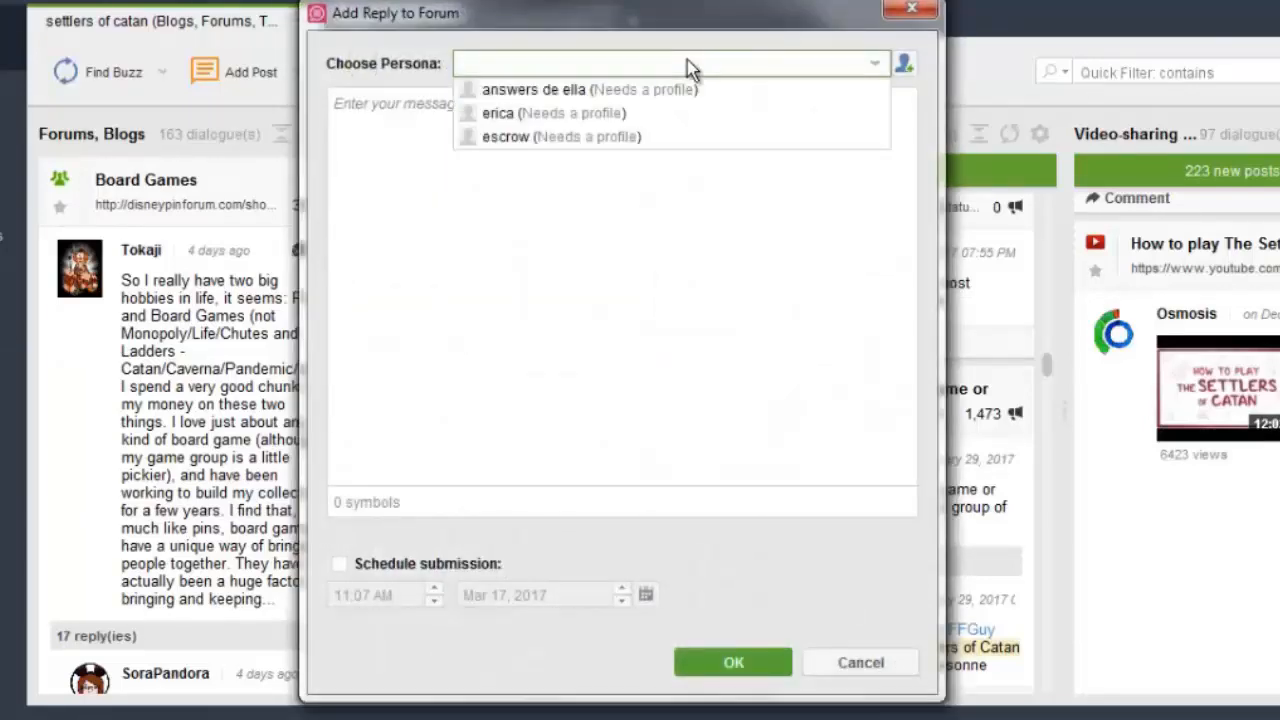
mouse_move(616, 112)
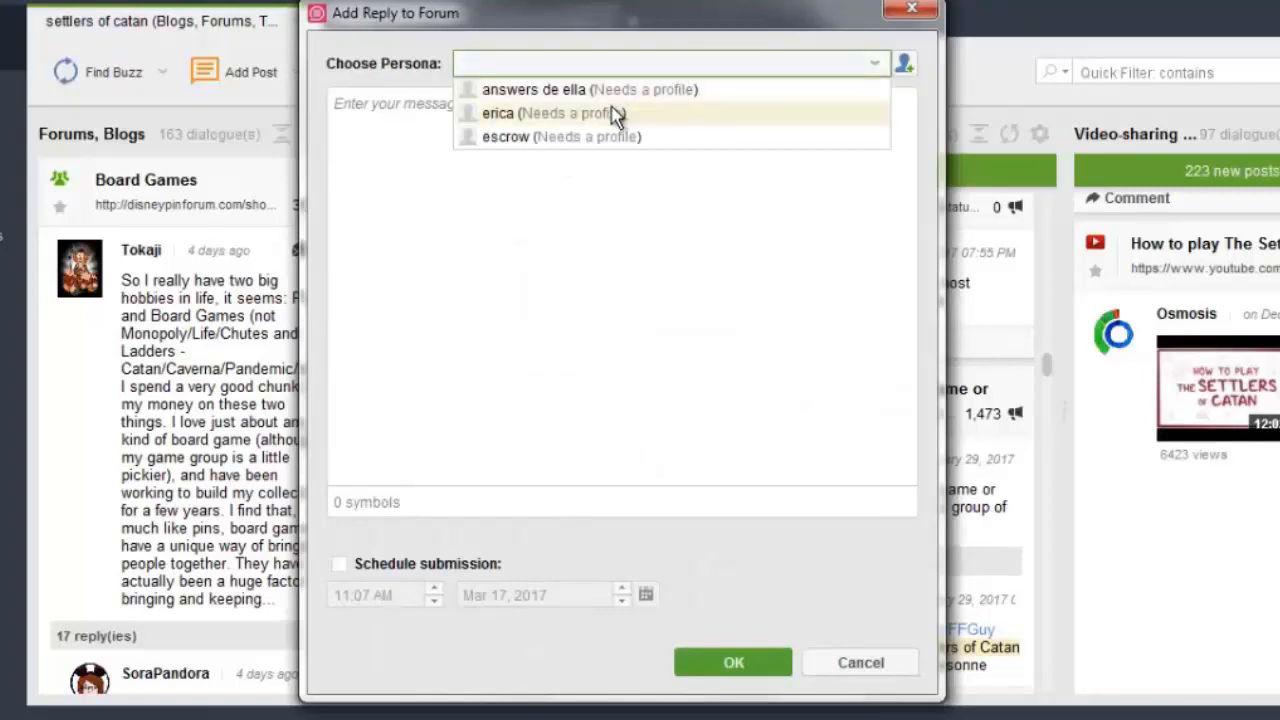
click(550, 112)
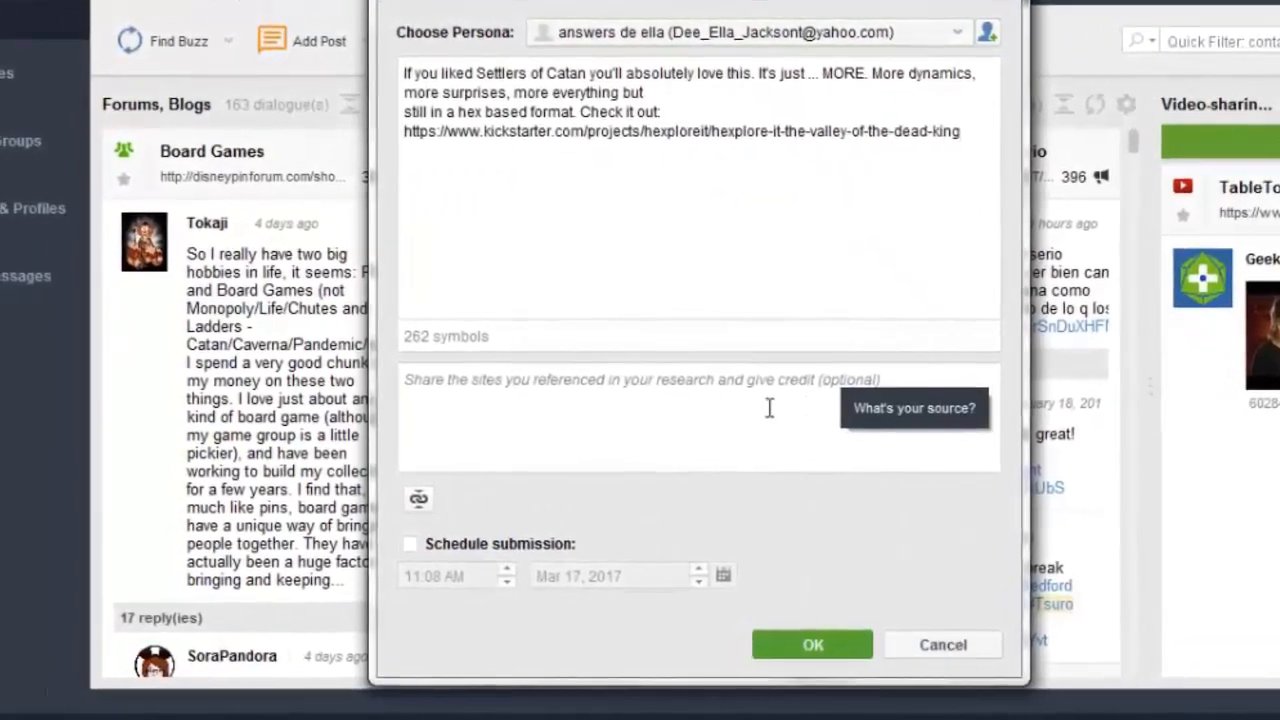
click(812, 644)
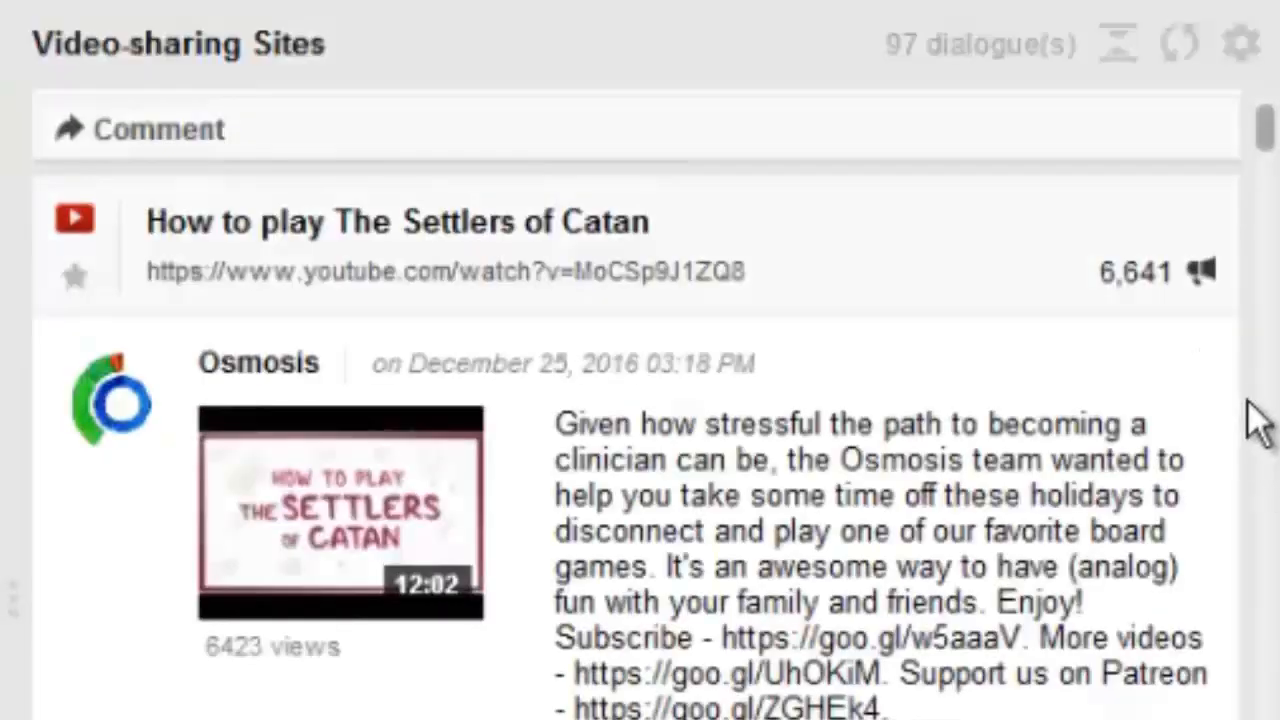
mouse_move(1200, 280)
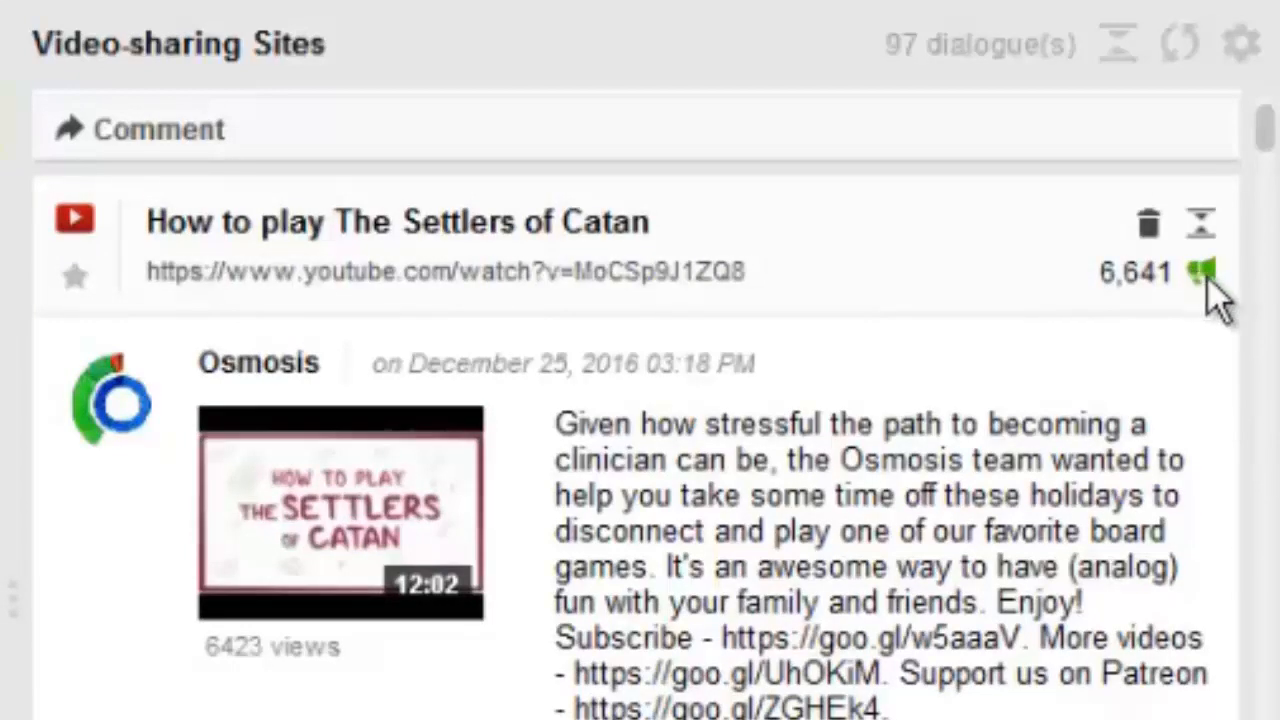
mouse_move(1204, 272)
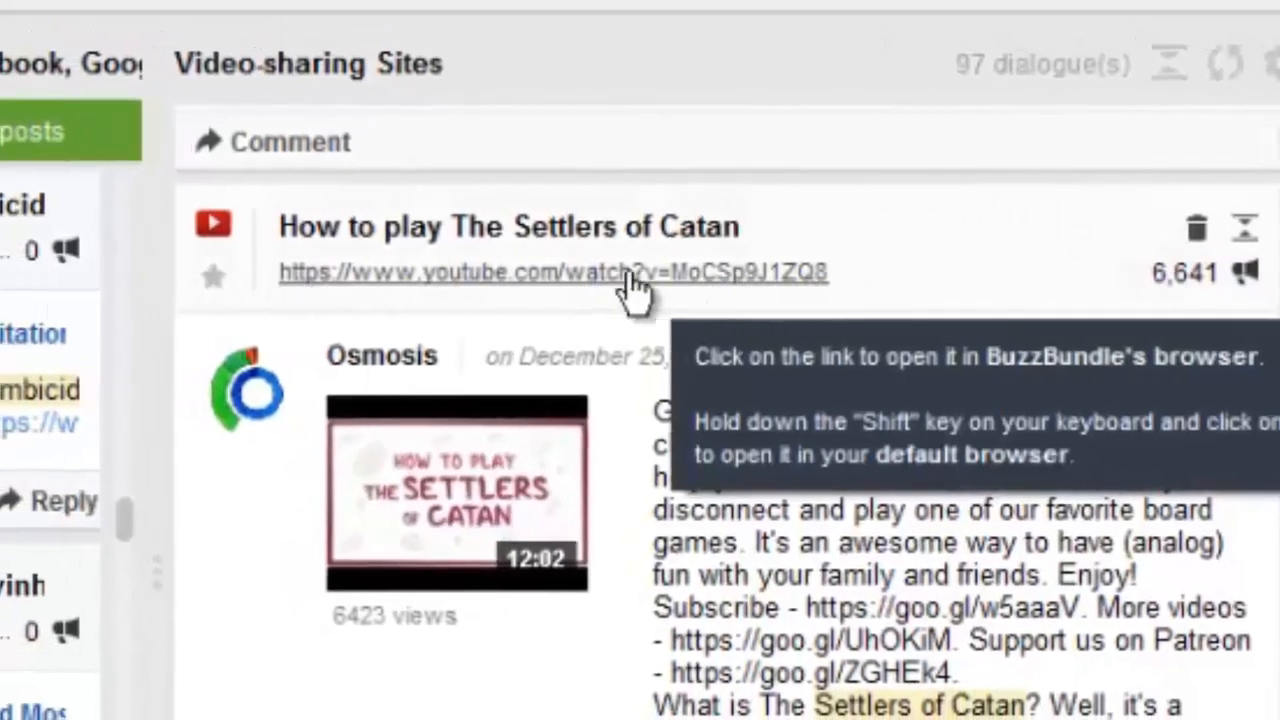
Open the YouTube 'How to play The Settlers of Catan' link in BuzzBundle's built-in browser.
click(552, 272)
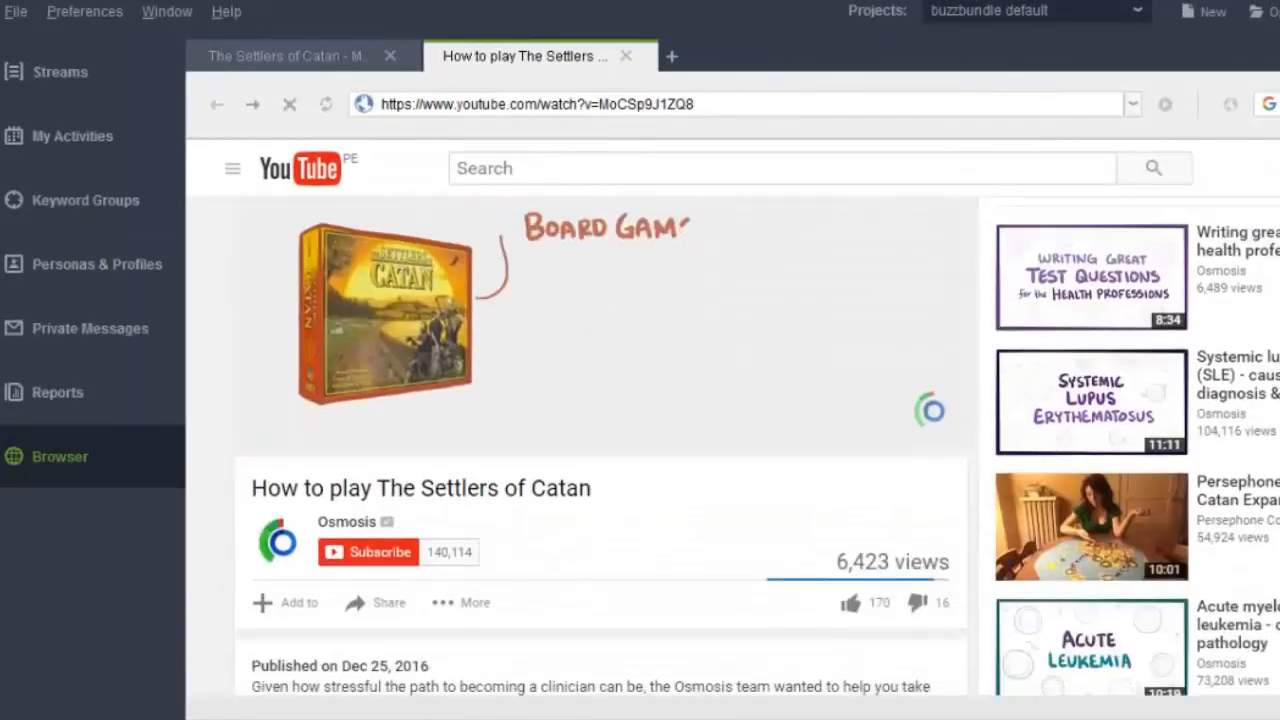
Skim the YouTube video page, then close its tab to return to the Video-sharing stream.
scroll(down, 3)
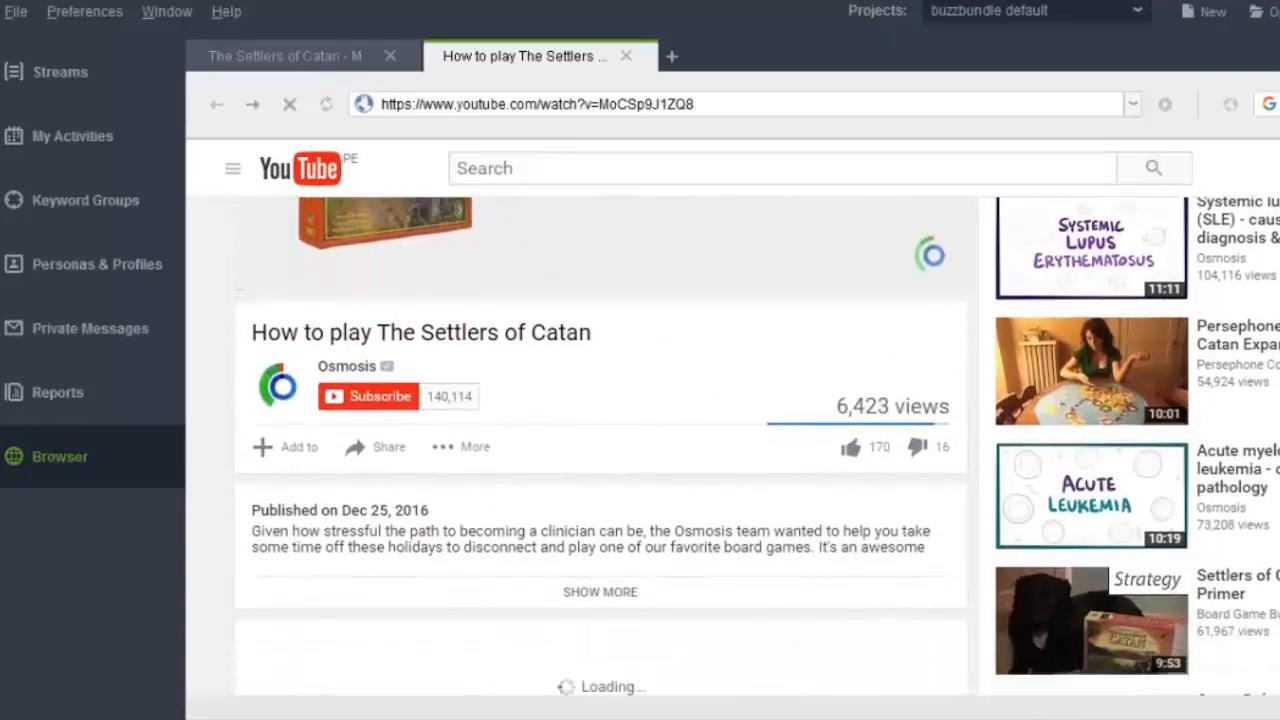
scroll(down, 3)
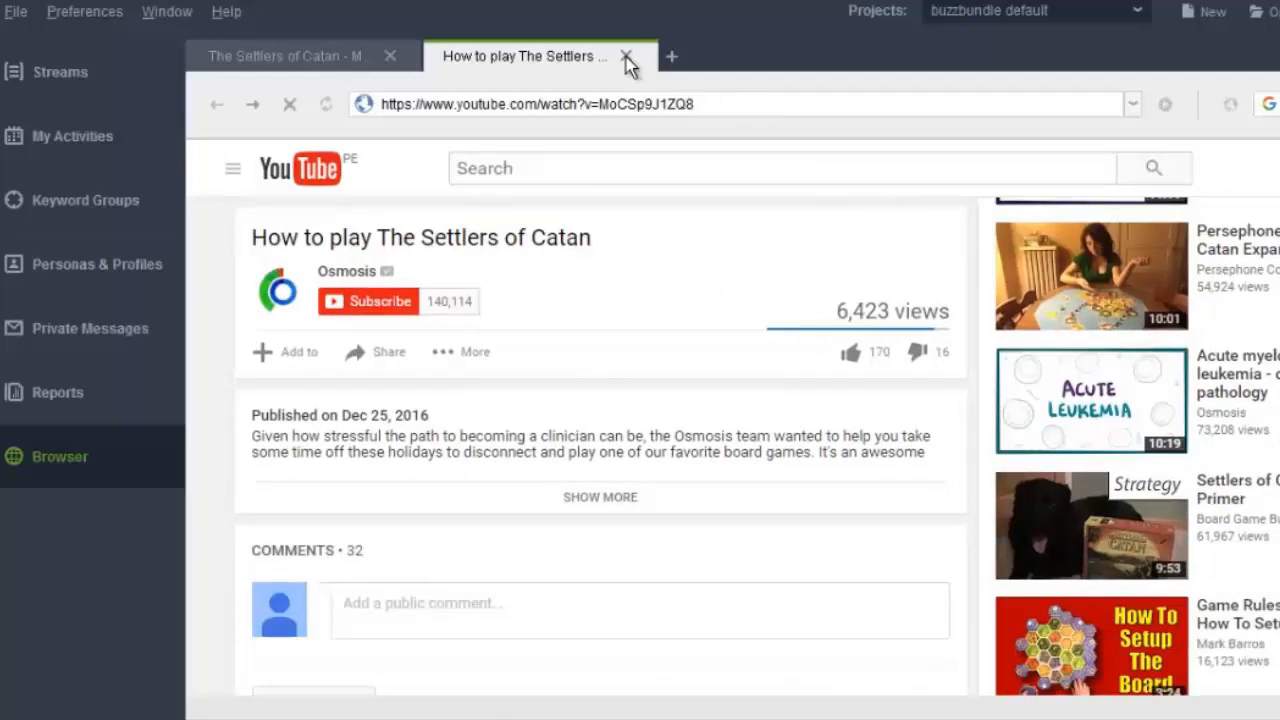
click(626, 56)
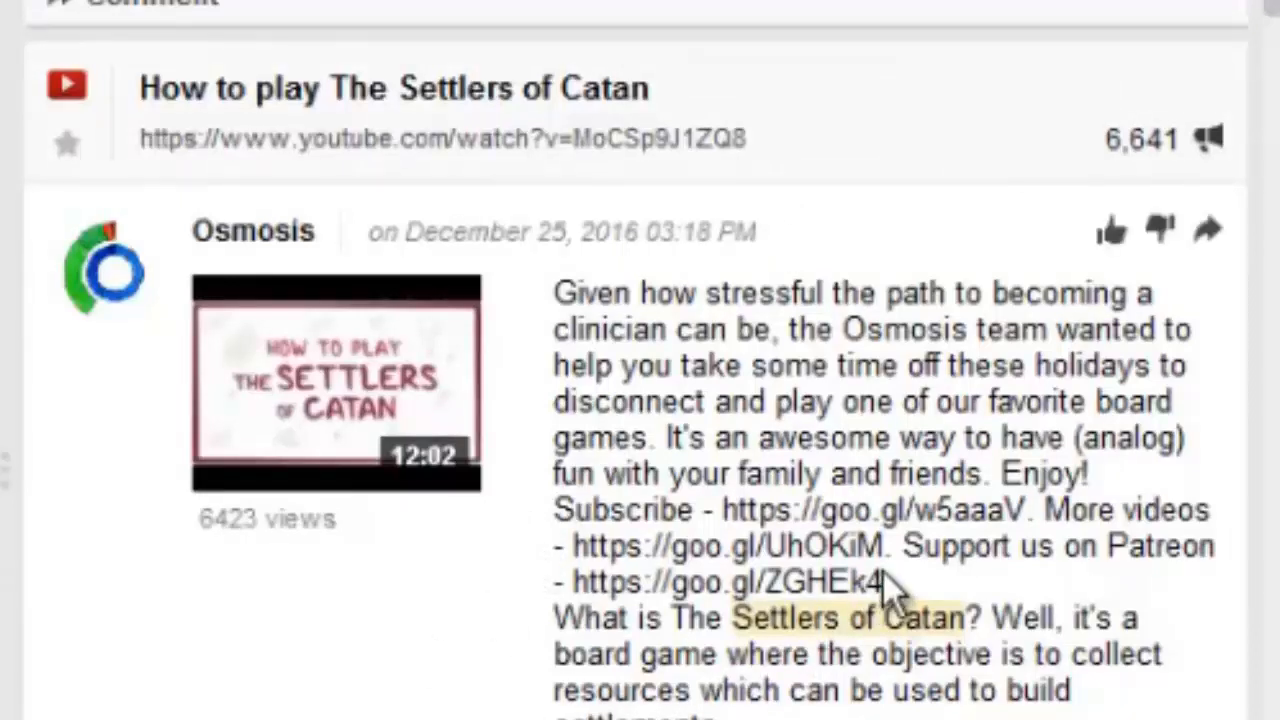
mouse_move(1210, 228)
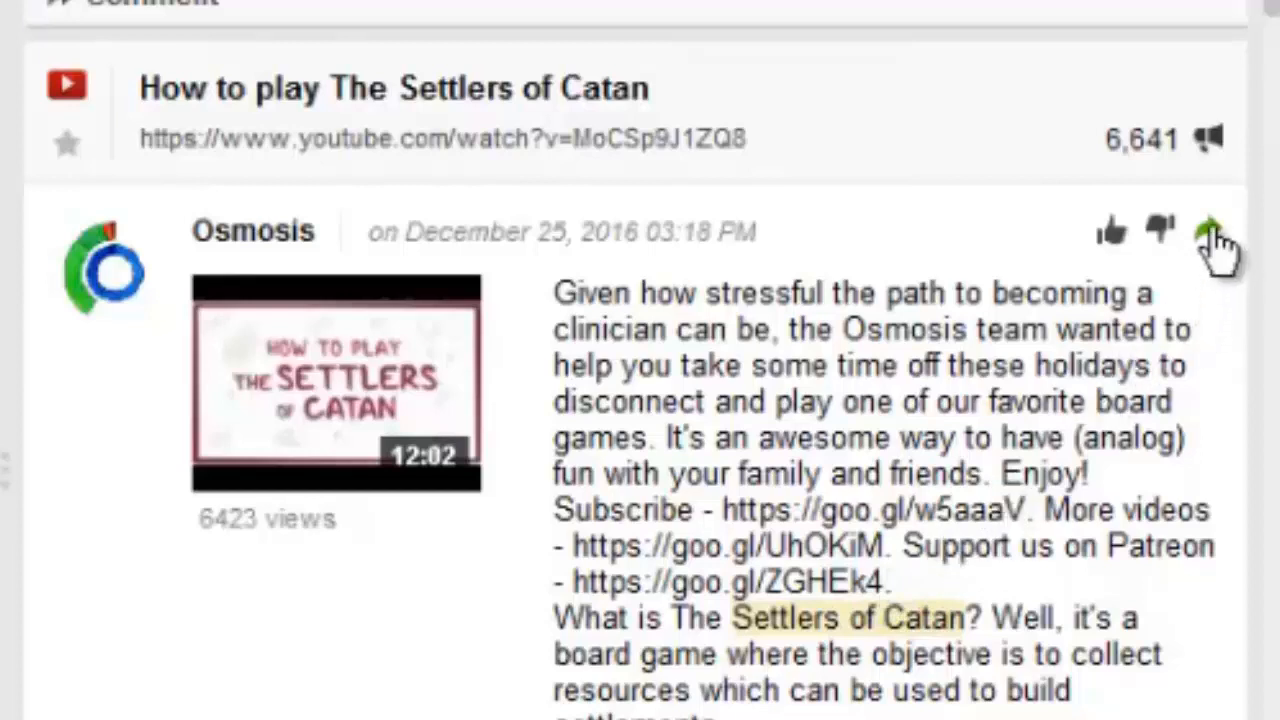
mouse_move(1212, 230)
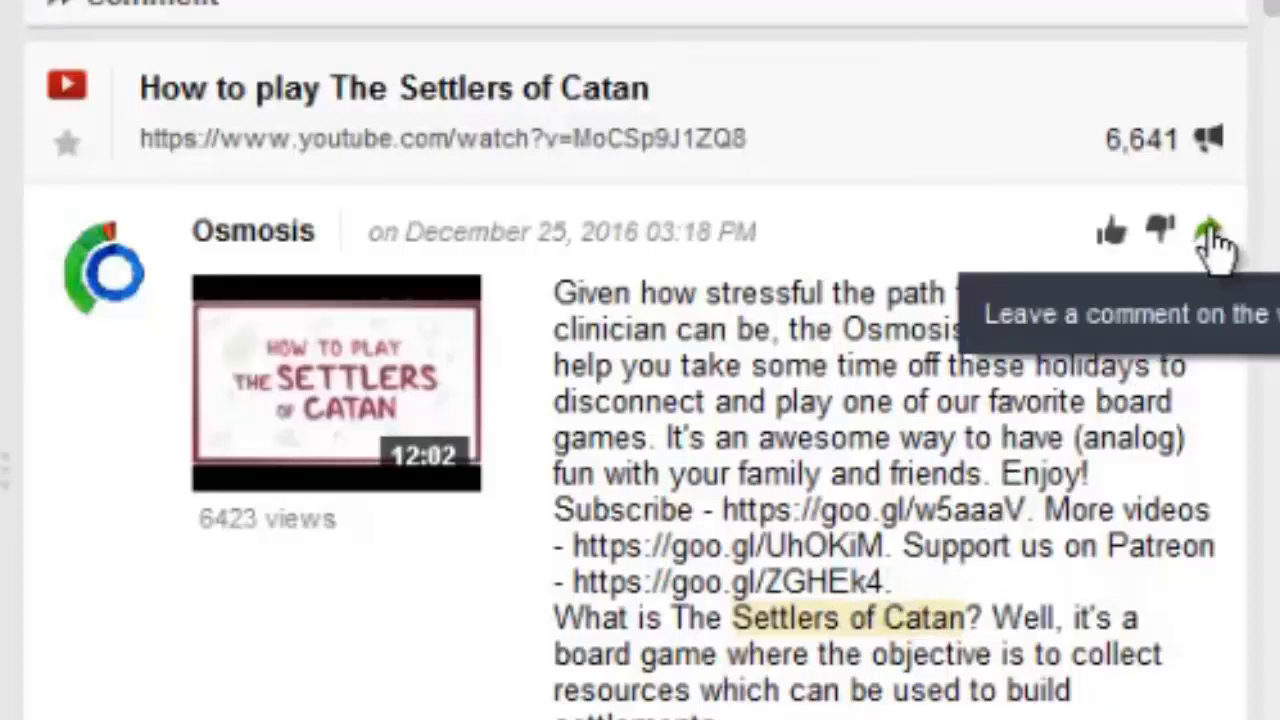
mouse_move(1224, 204)
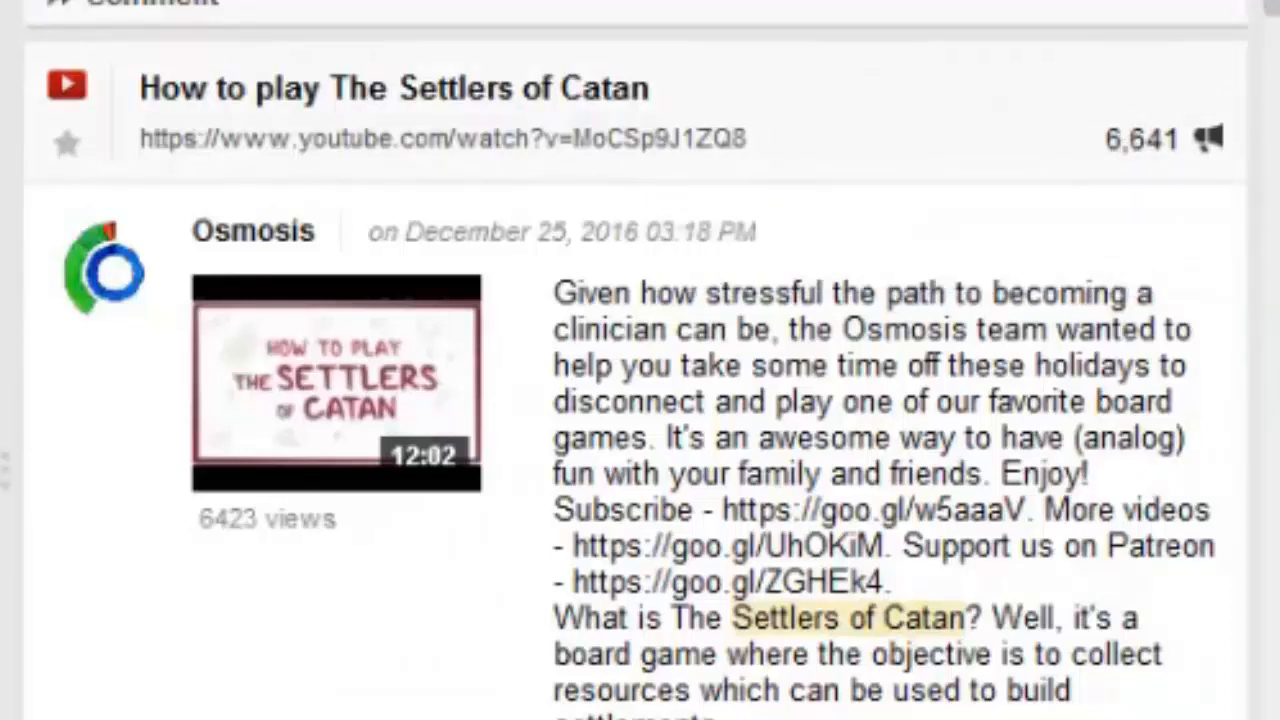
Reach the Scheduler page of Preferences via the File menu, showing an empty task list.
click(34, 32)
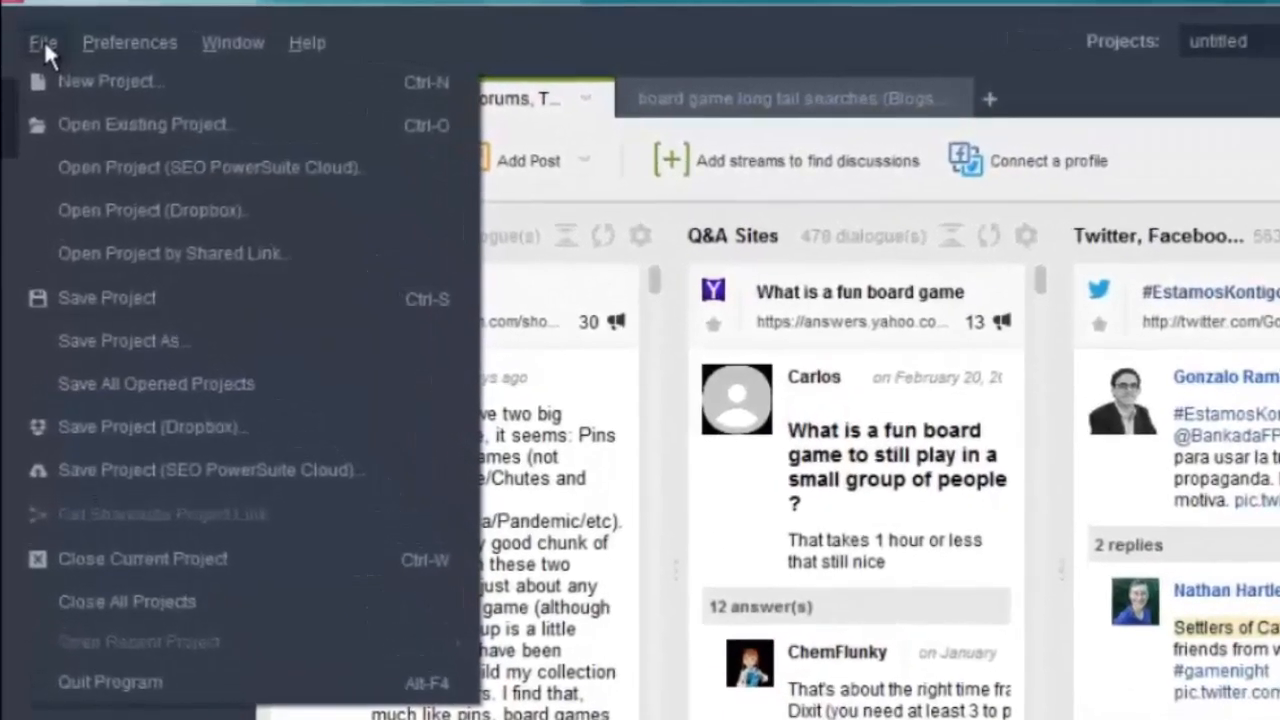
click(130, 44)
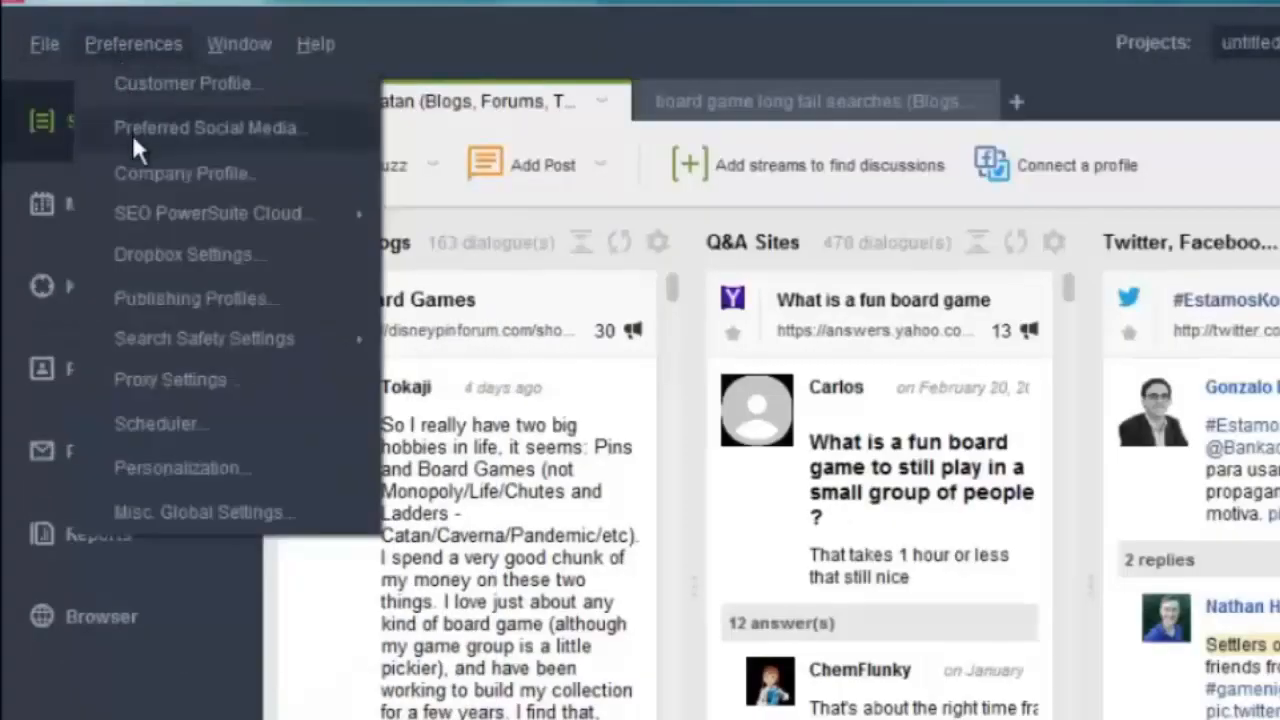
click(160, 424)
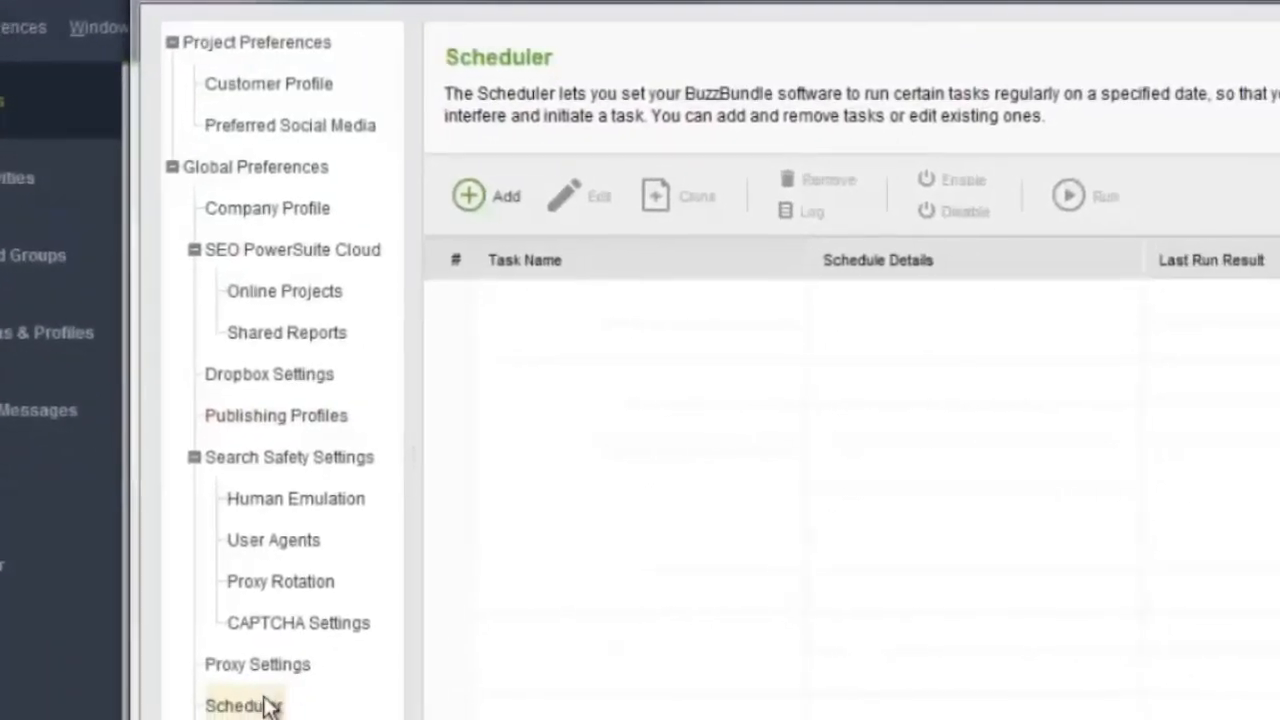
Start a new Find Buzz scheduled task covering all social media sites and advance to project selection.
click(484, 196)
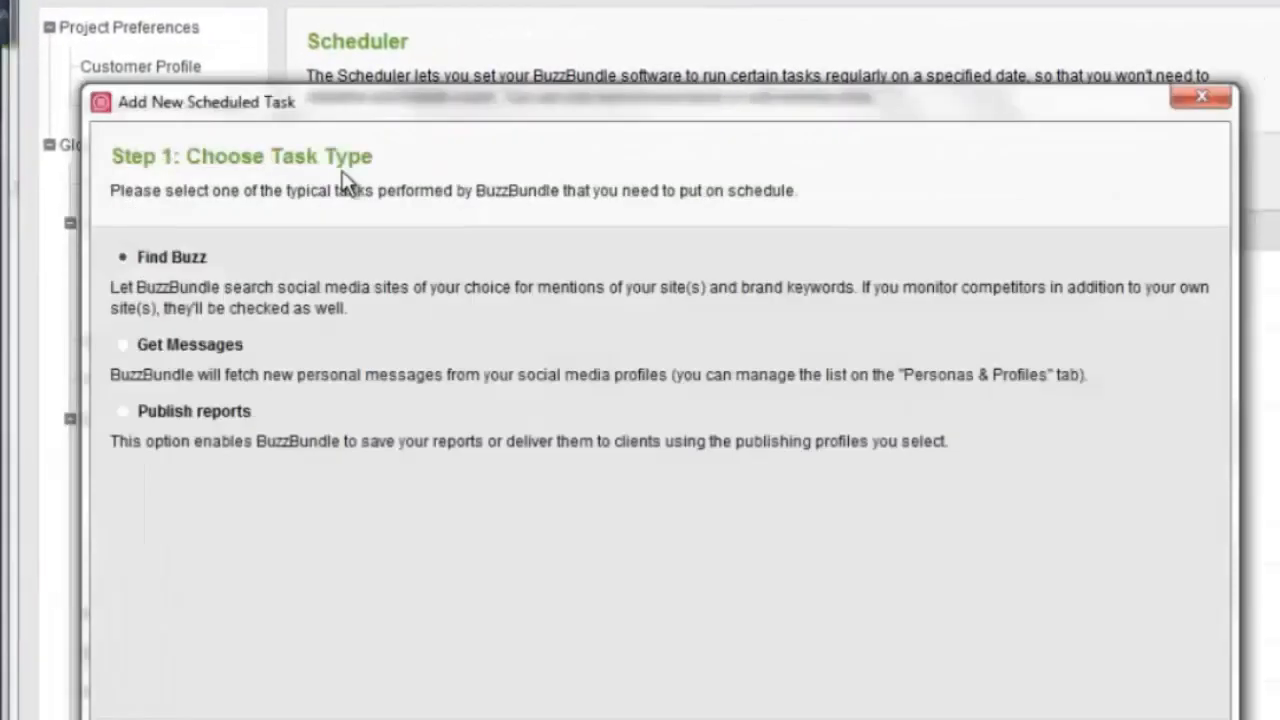
mouse_move(204, 316)
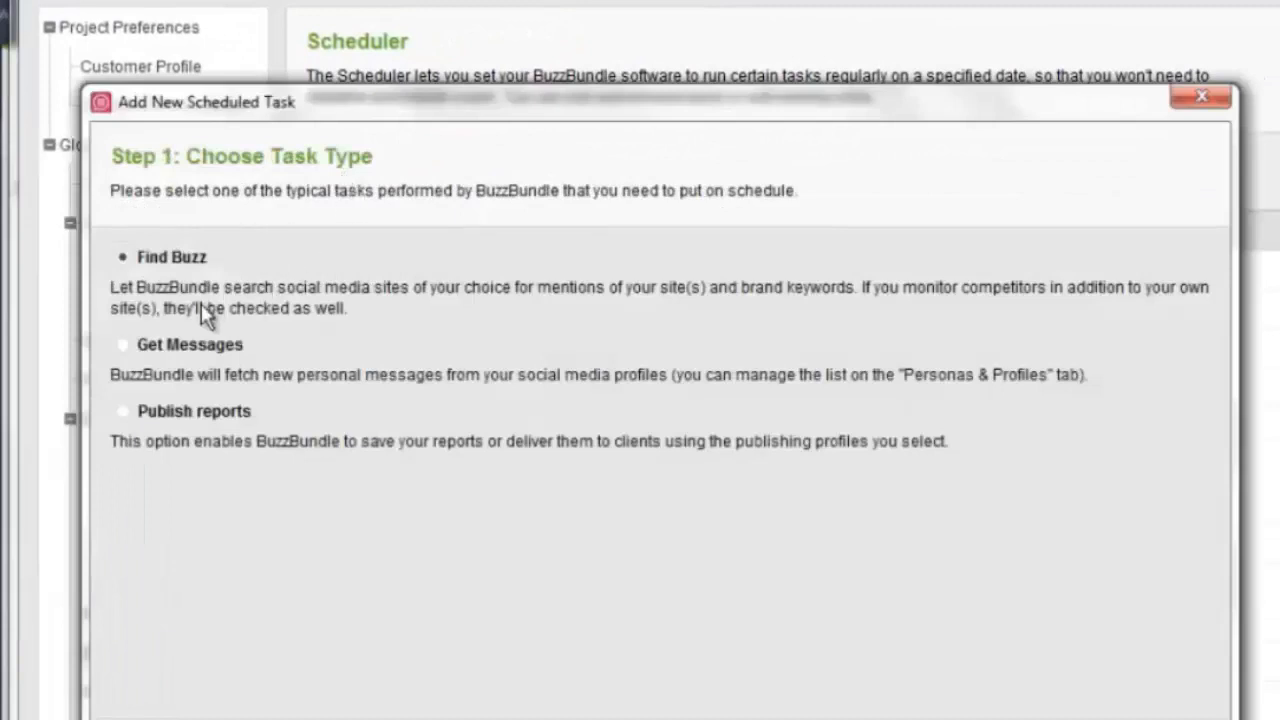
mouse_move(760, 402)
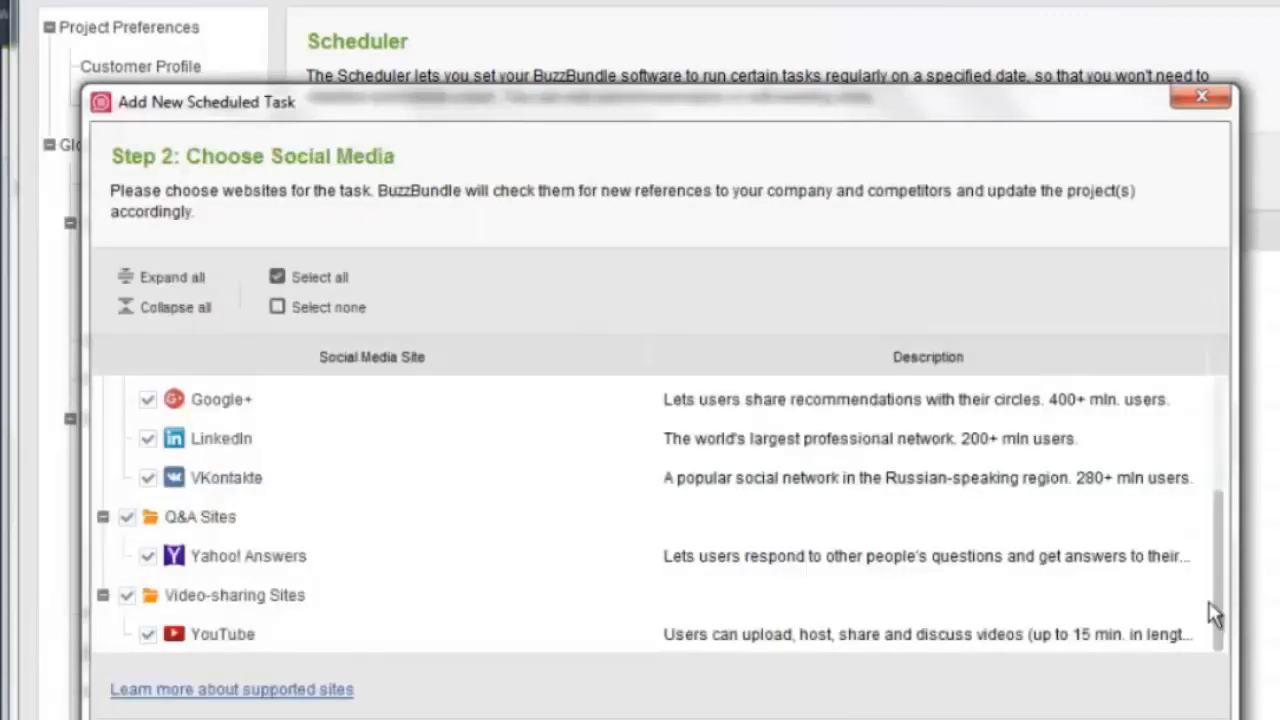
scroll(up, 3)
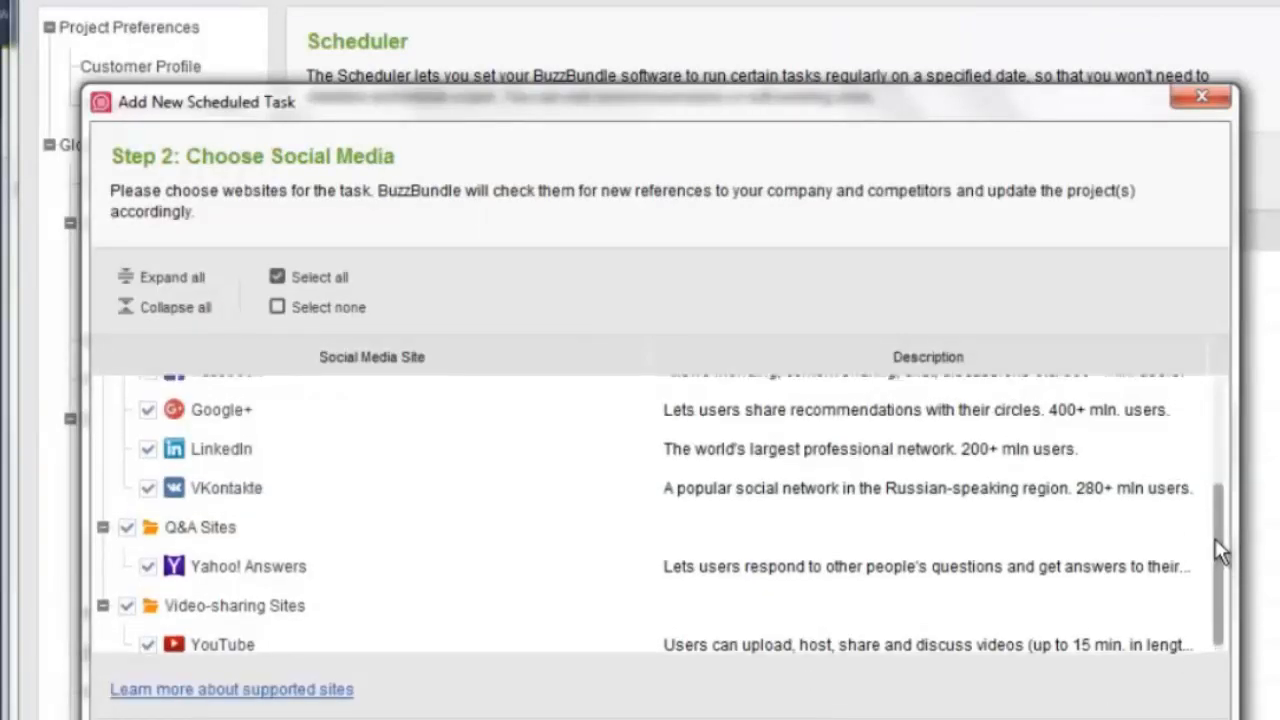
scroll(up, 3)
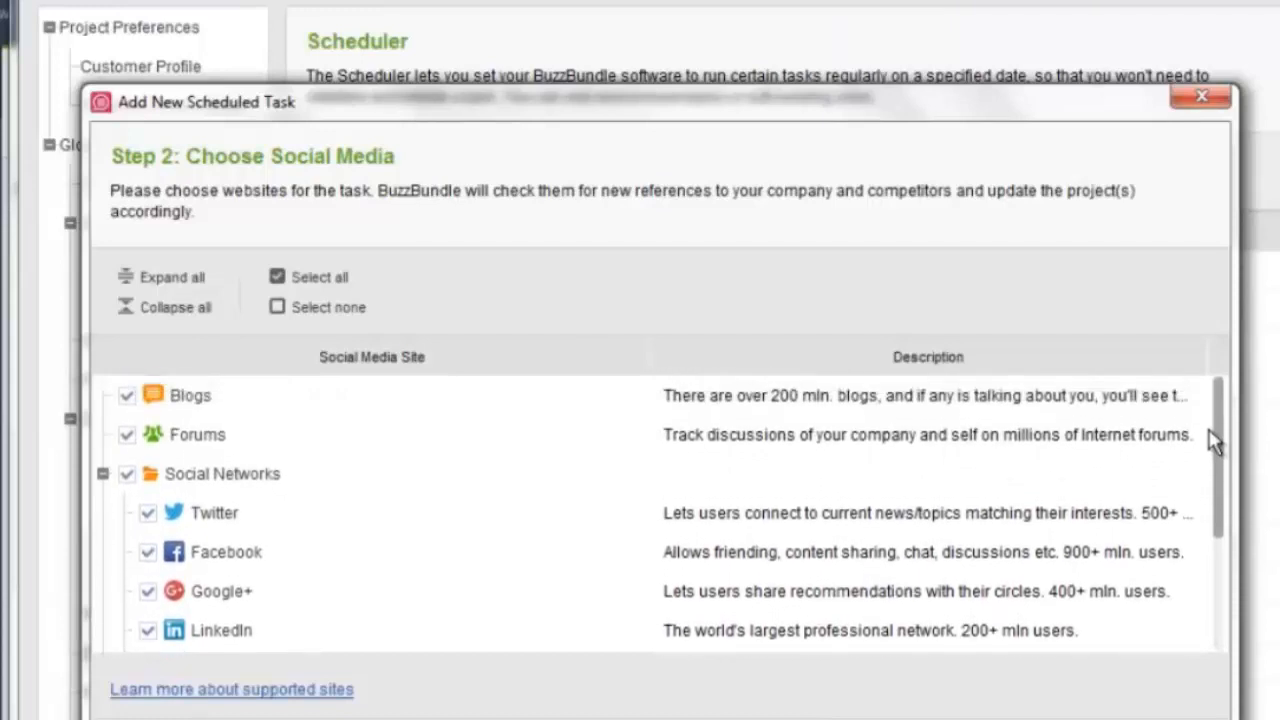
scroll(down, 3)
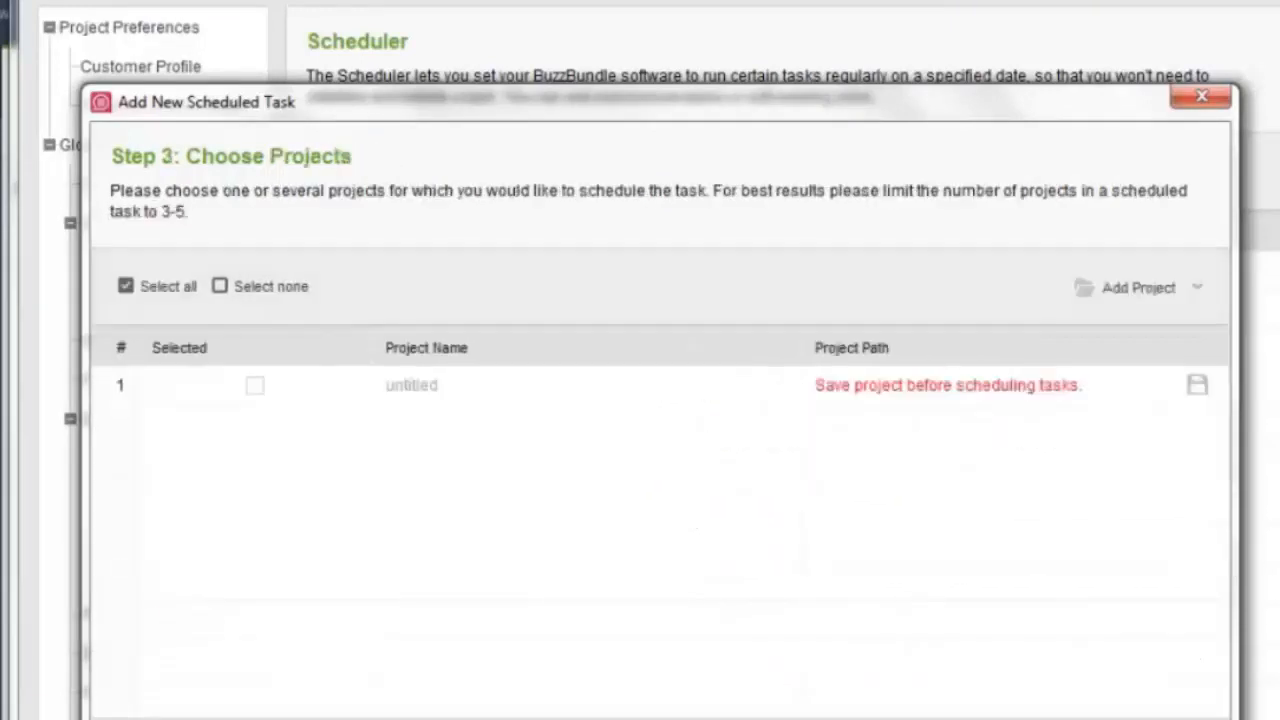
mouse_move(742, 440)
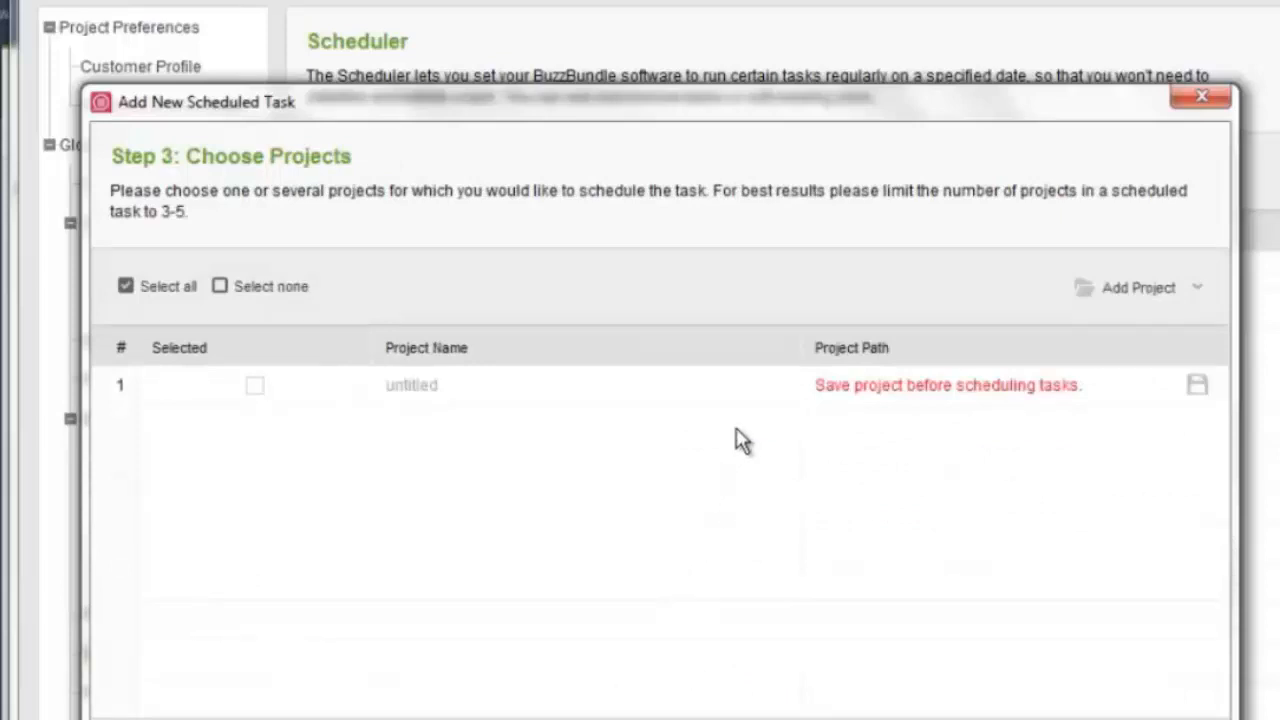
mouse_move(256, 386)
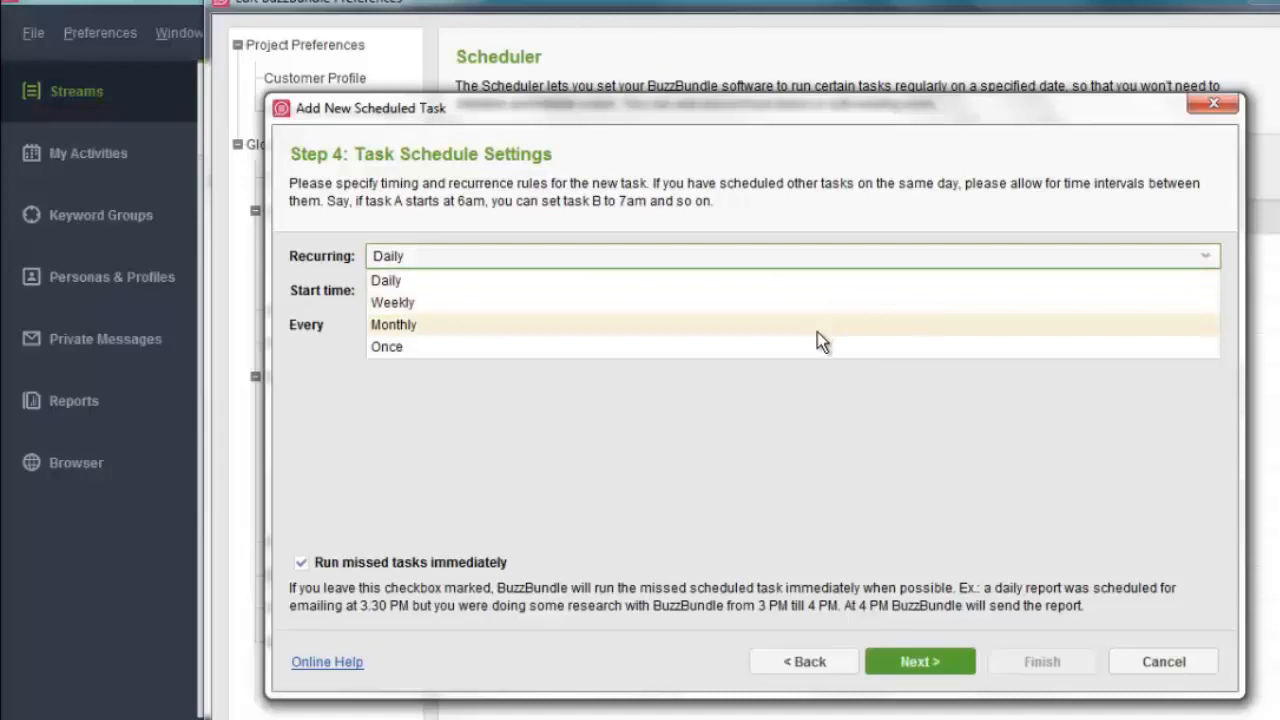
Set the task to recur Daily and name it 'get me backers!' at the final step.
click(386, 280)
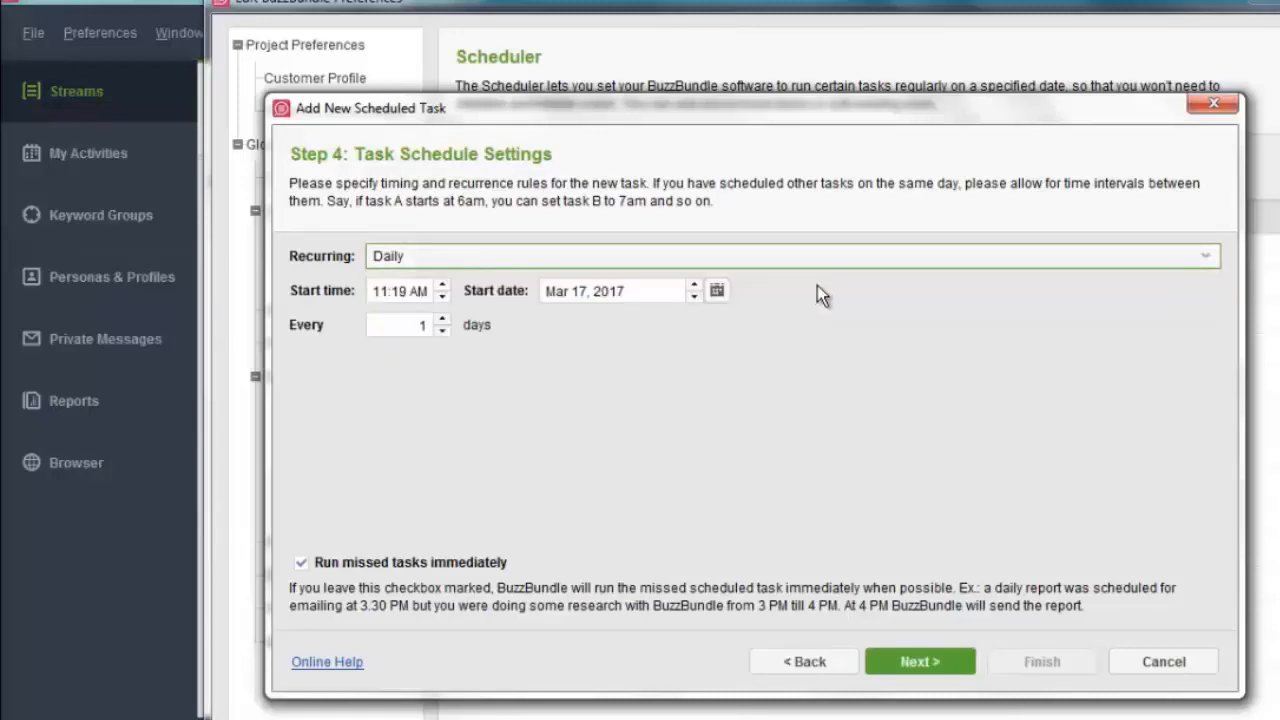
mouse_move(440, 330)
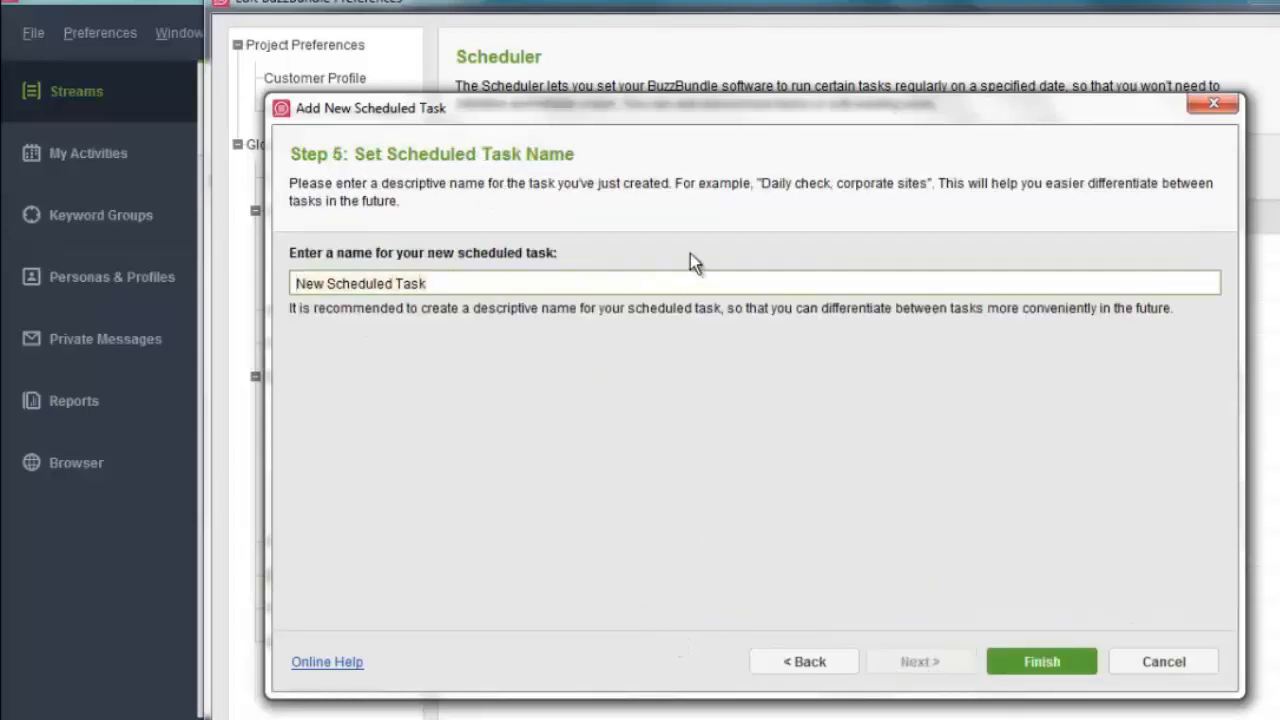
text(get)
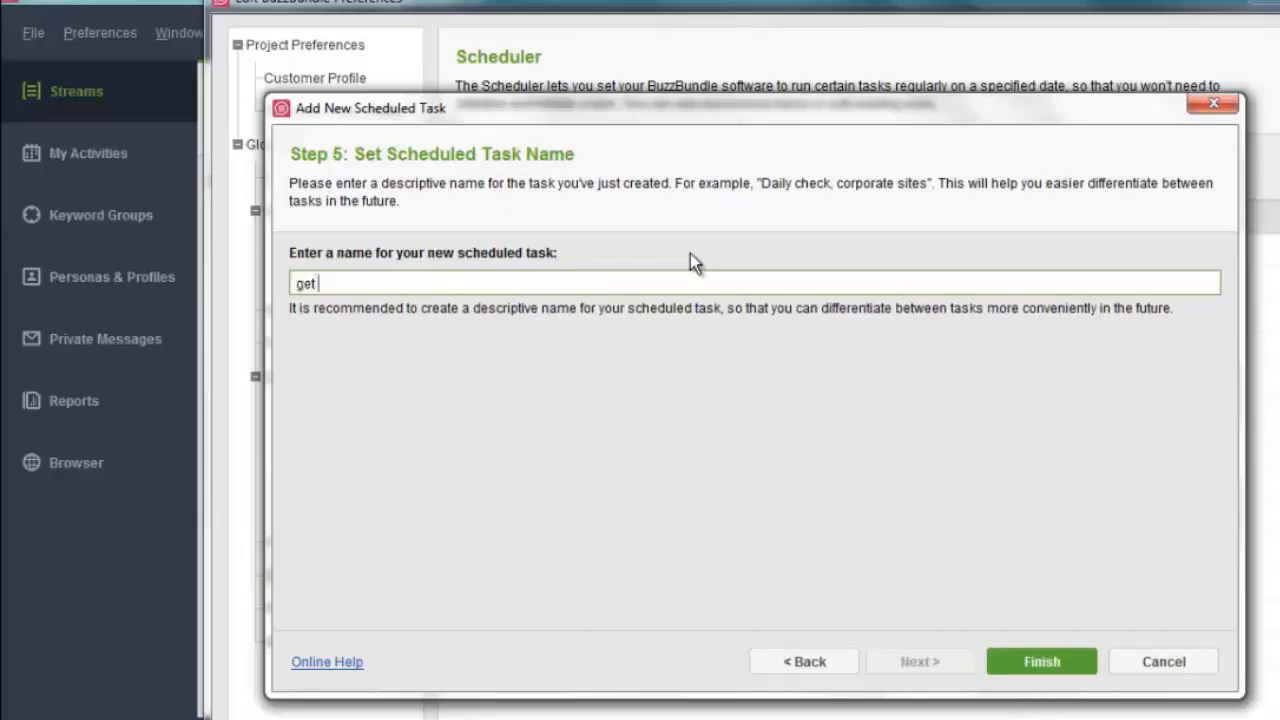
text(me backers)
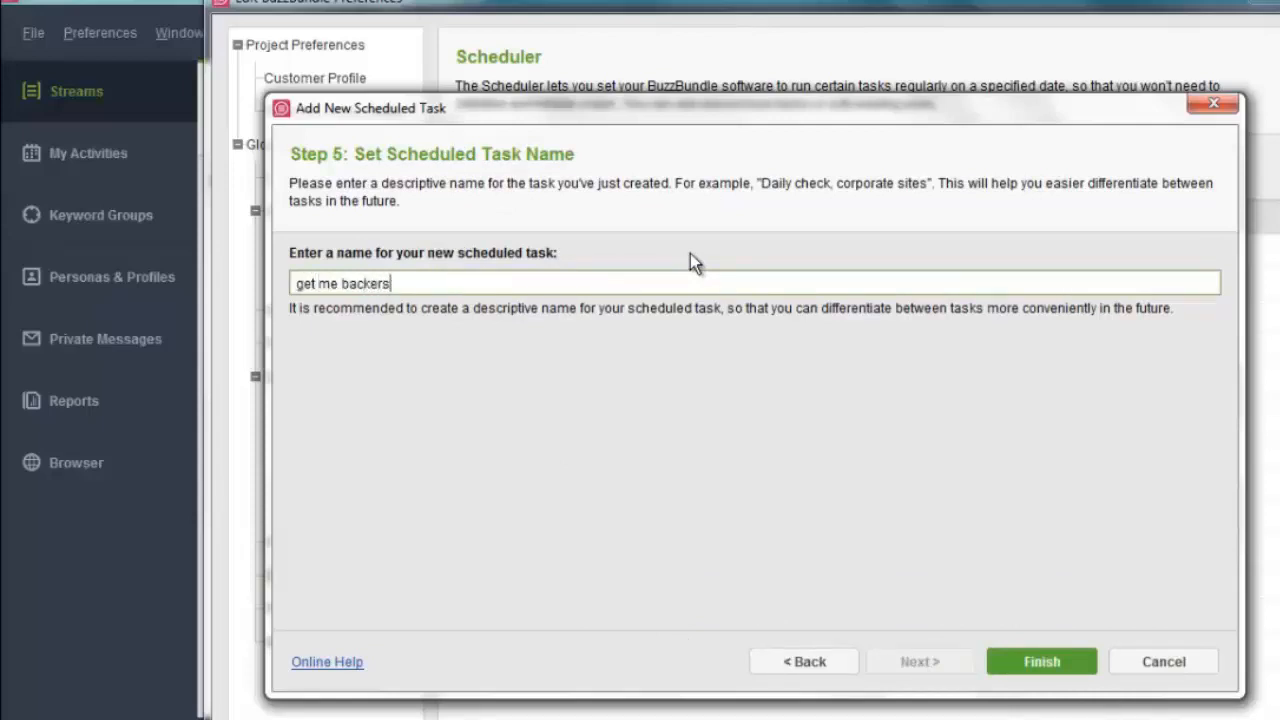
text(!)
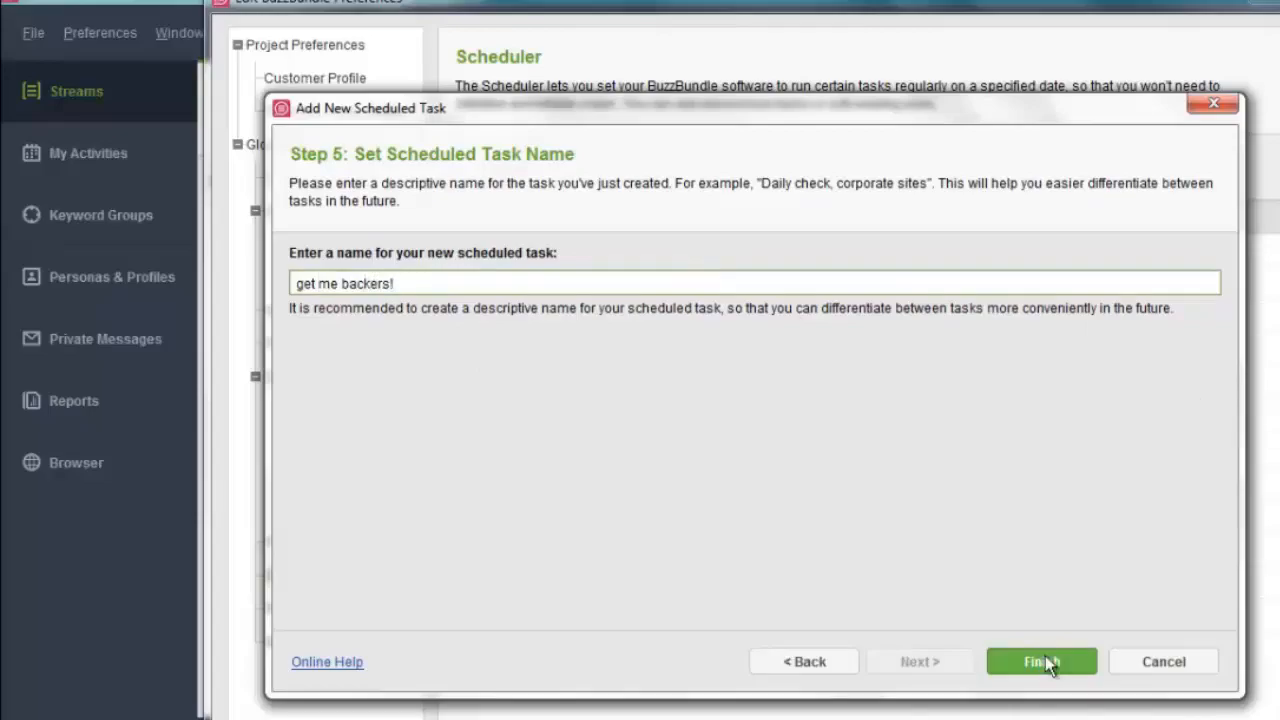